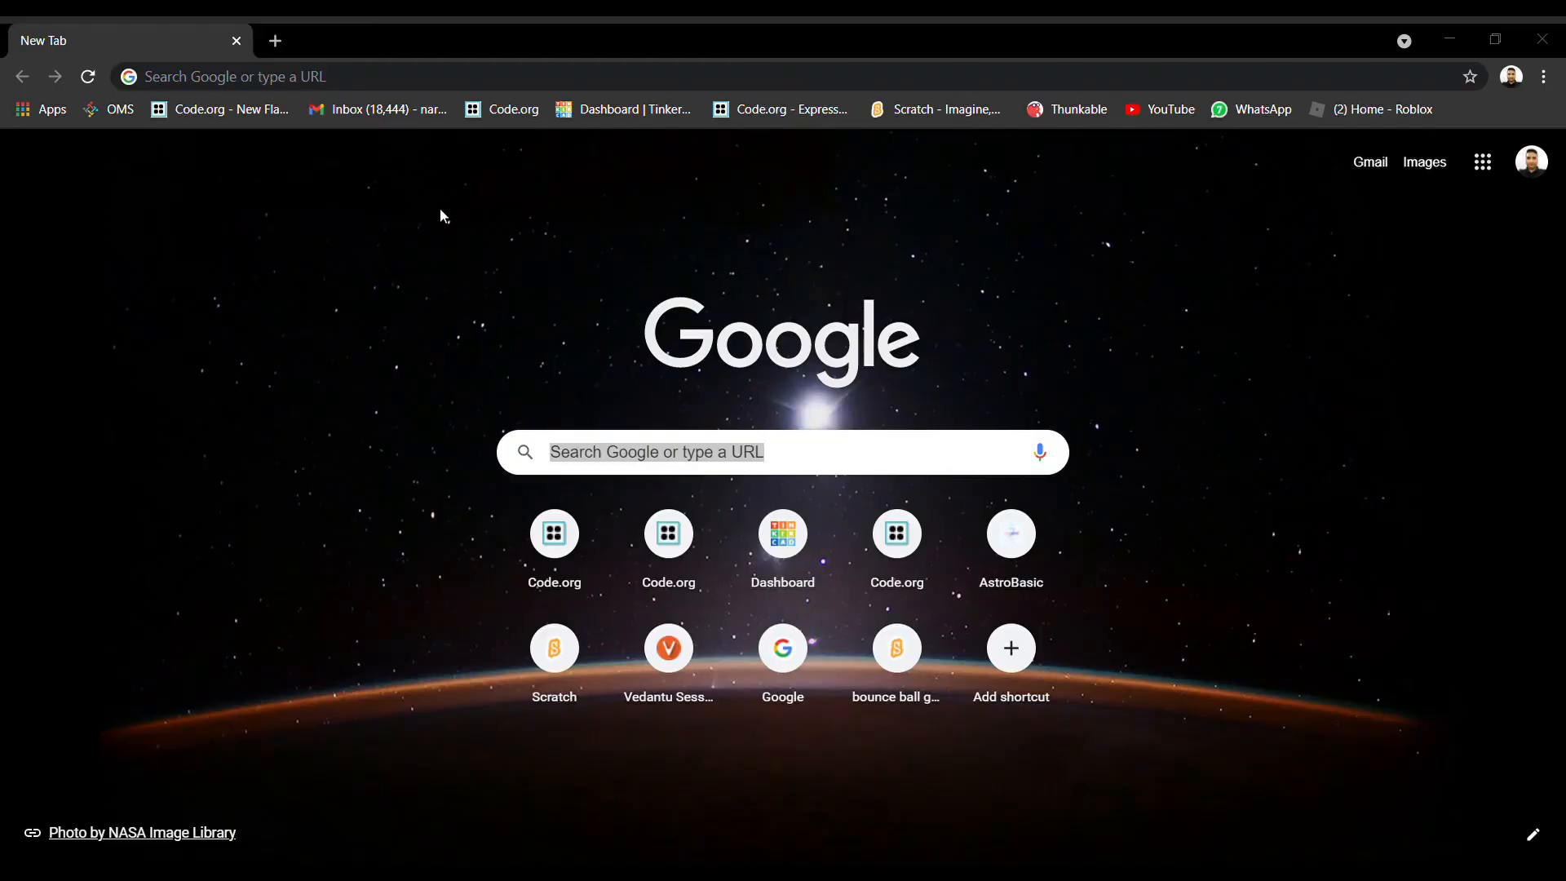
mouse_move(1011, 80)
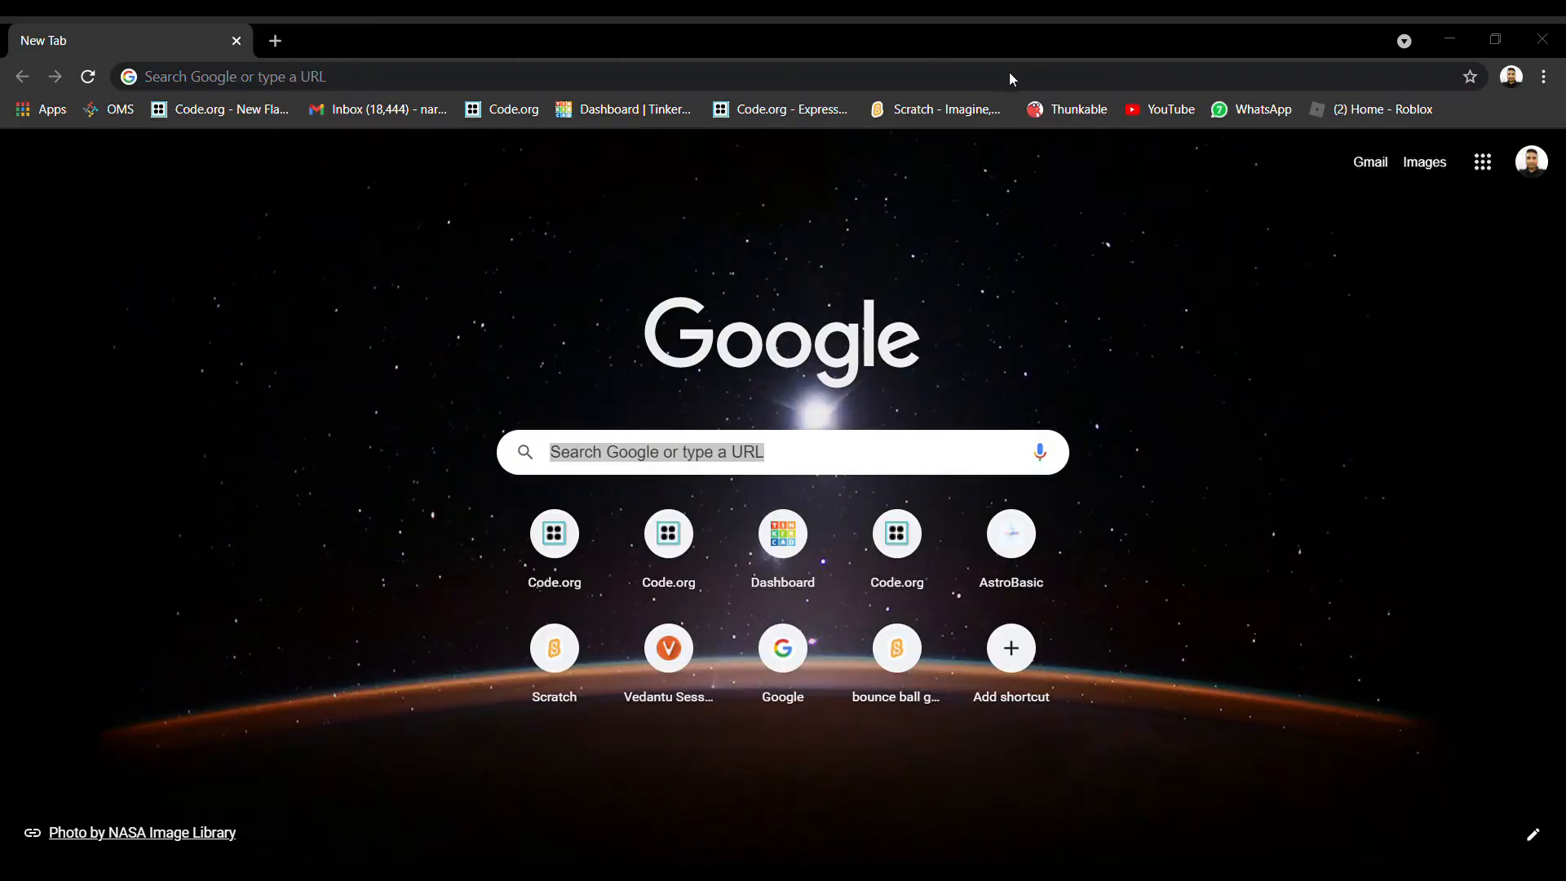
mouse_move(101, 533)
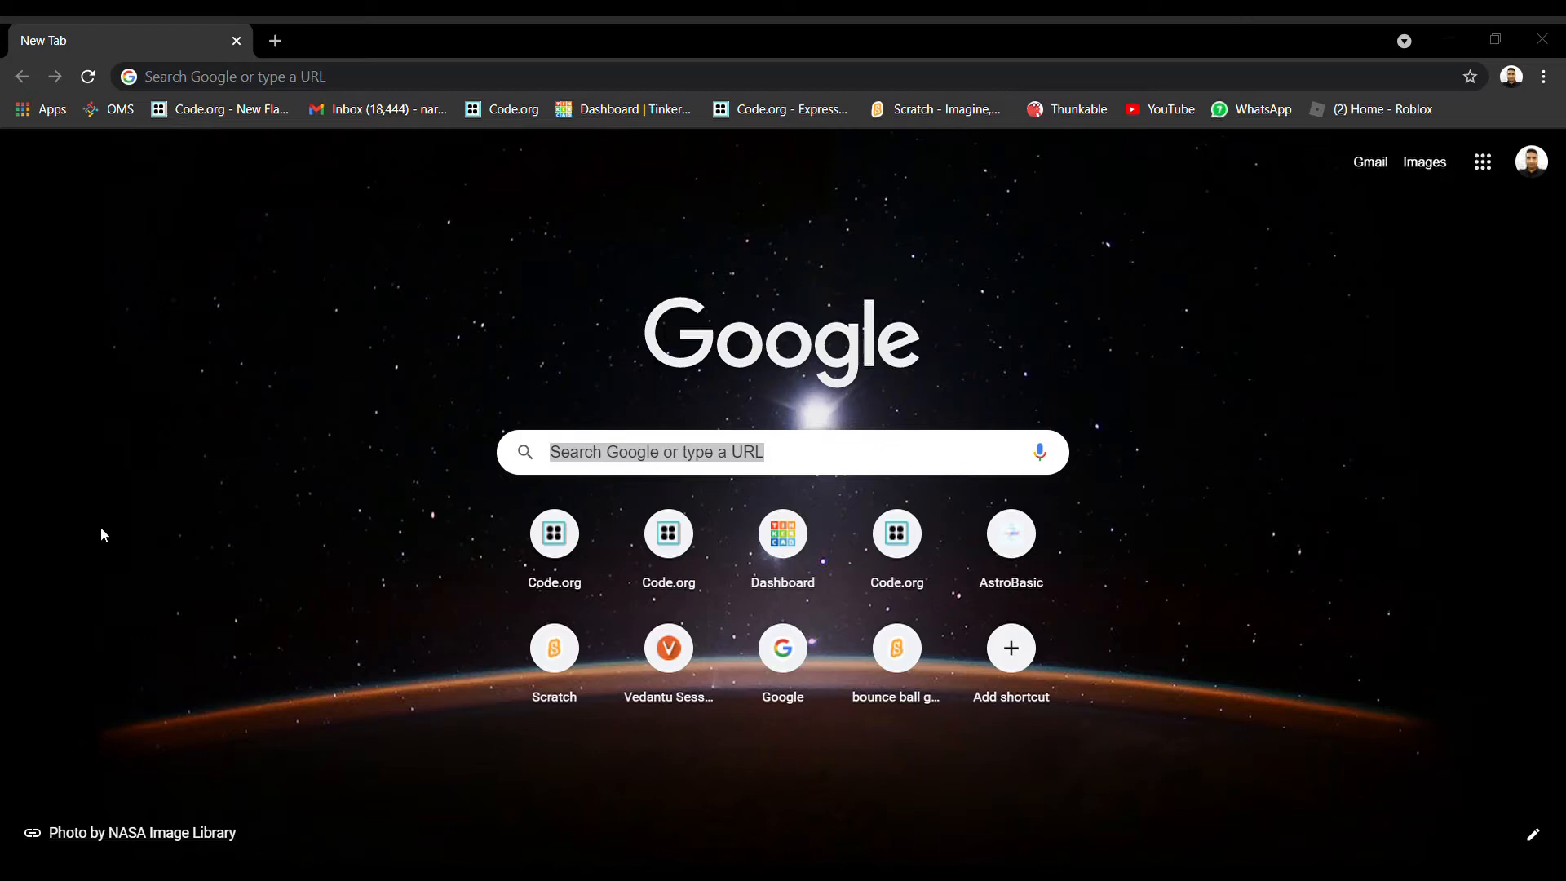
mouse_move(377, 147)
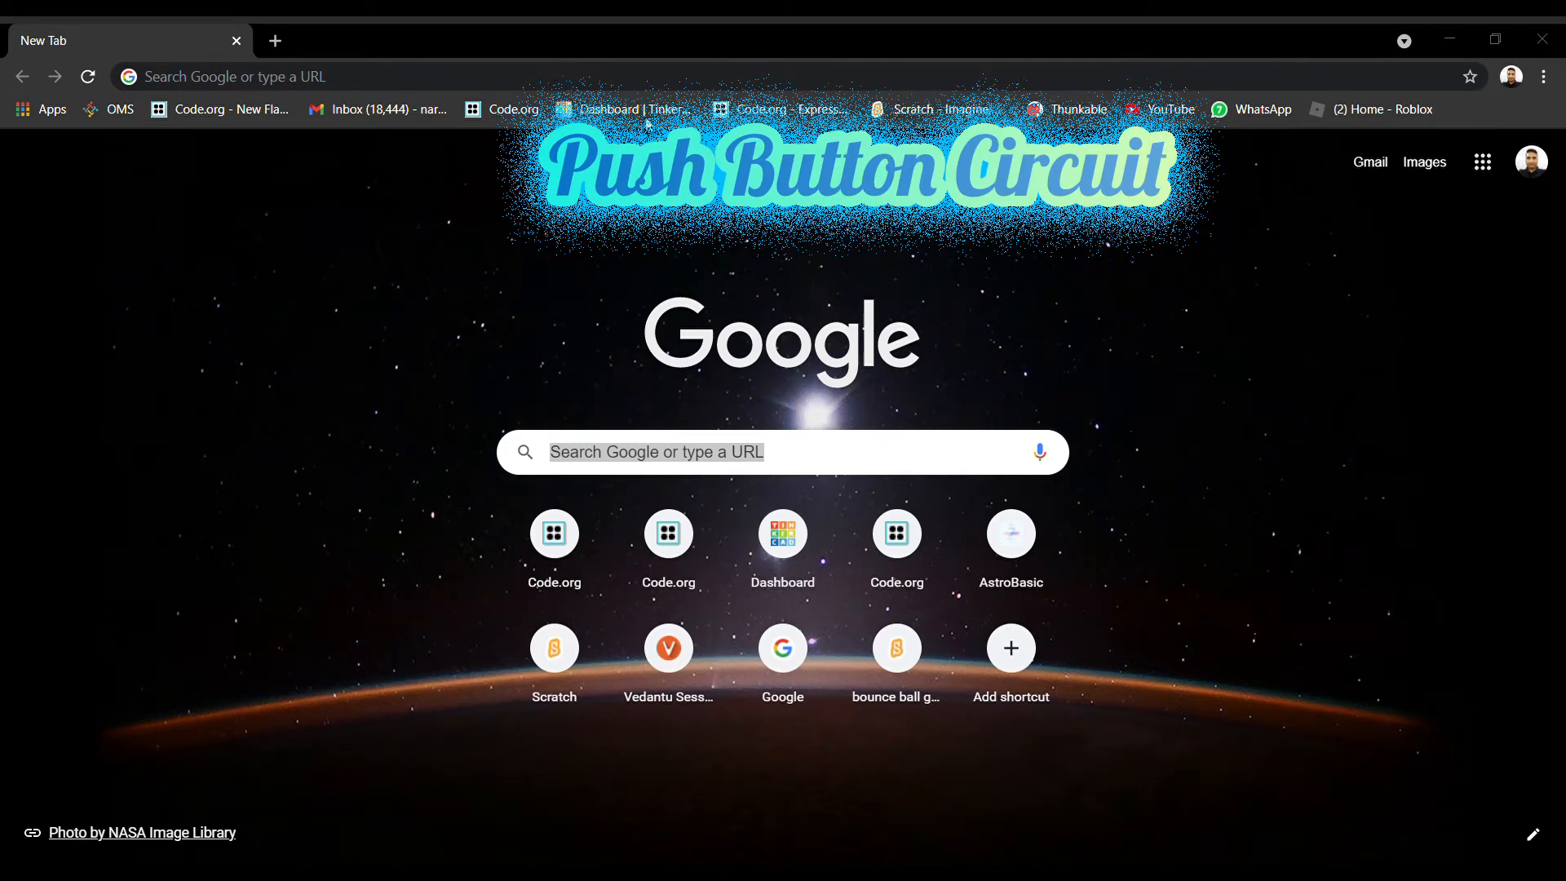
mouse_move(1214, 170)
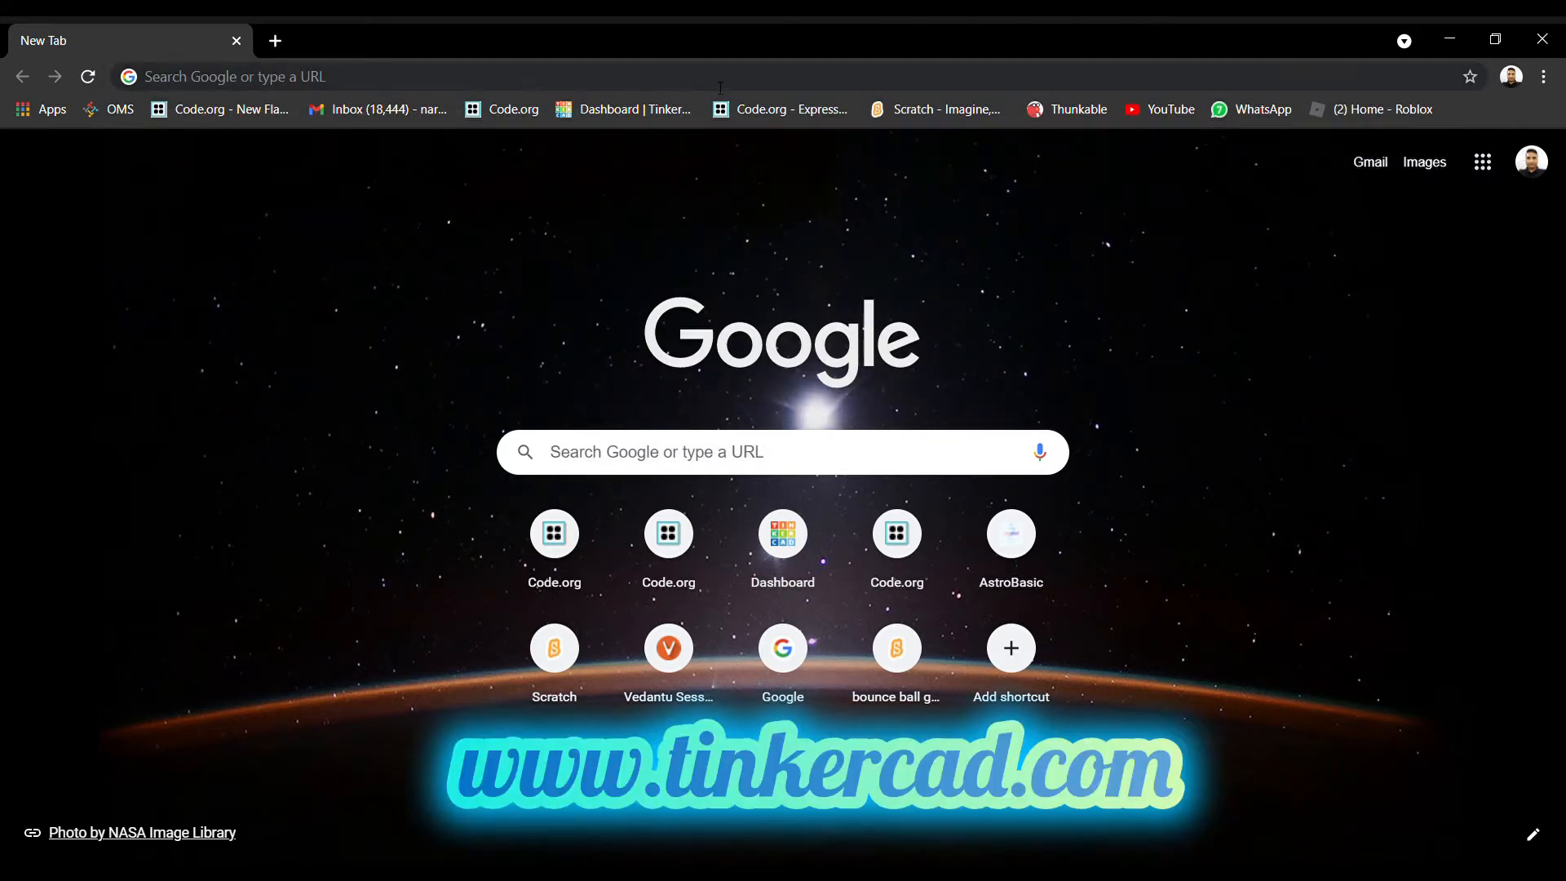
Navigate Chrome to tinkercad.com/dashboard.
left_click(400, 76)
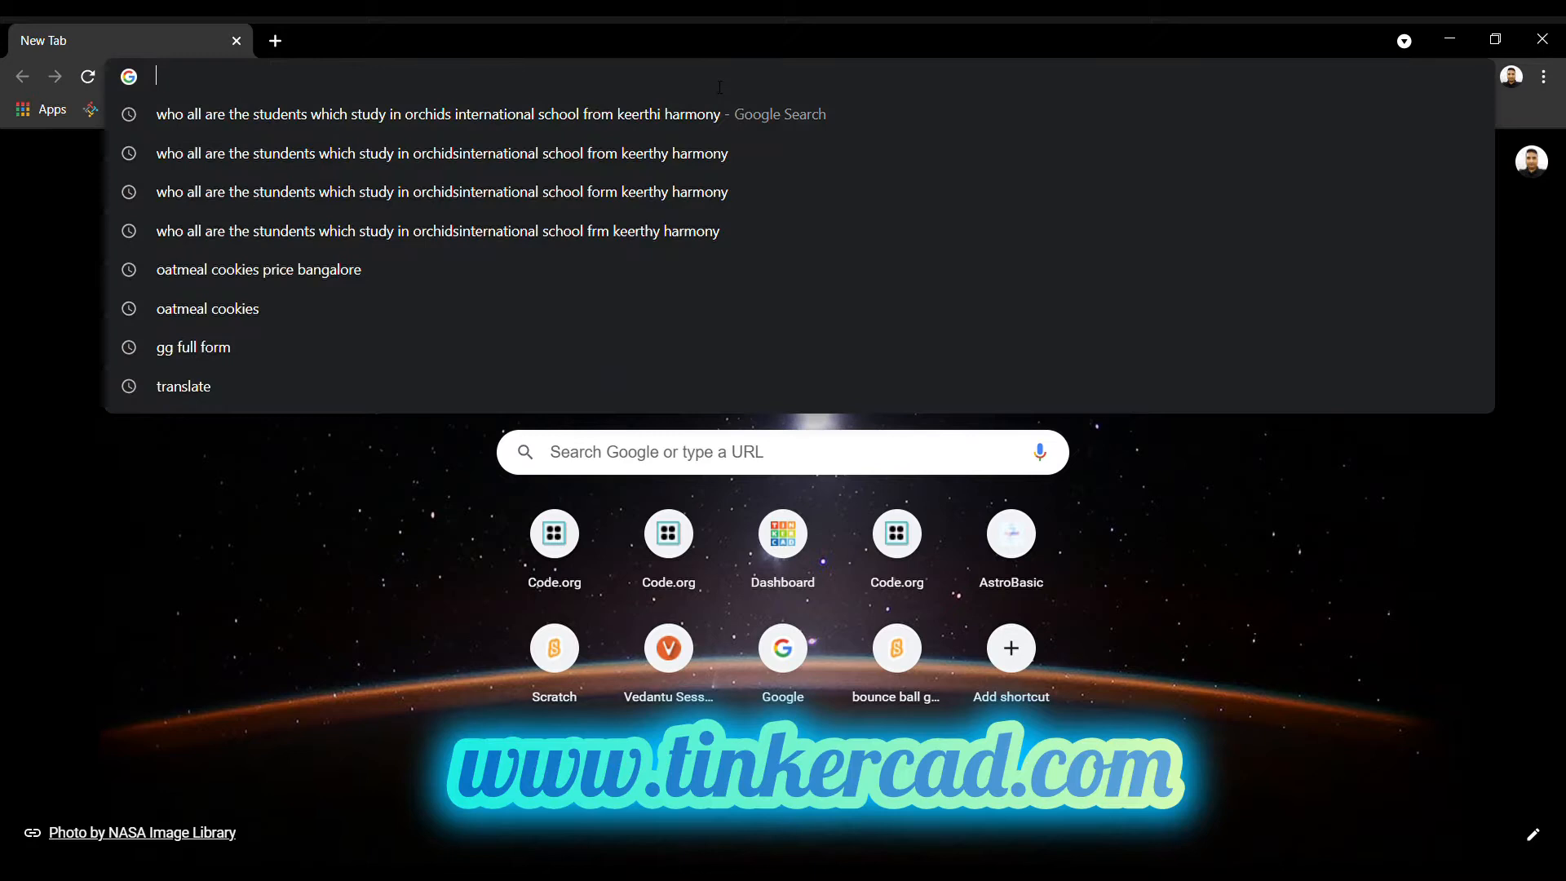
type("tinkercad.com/dashboard")
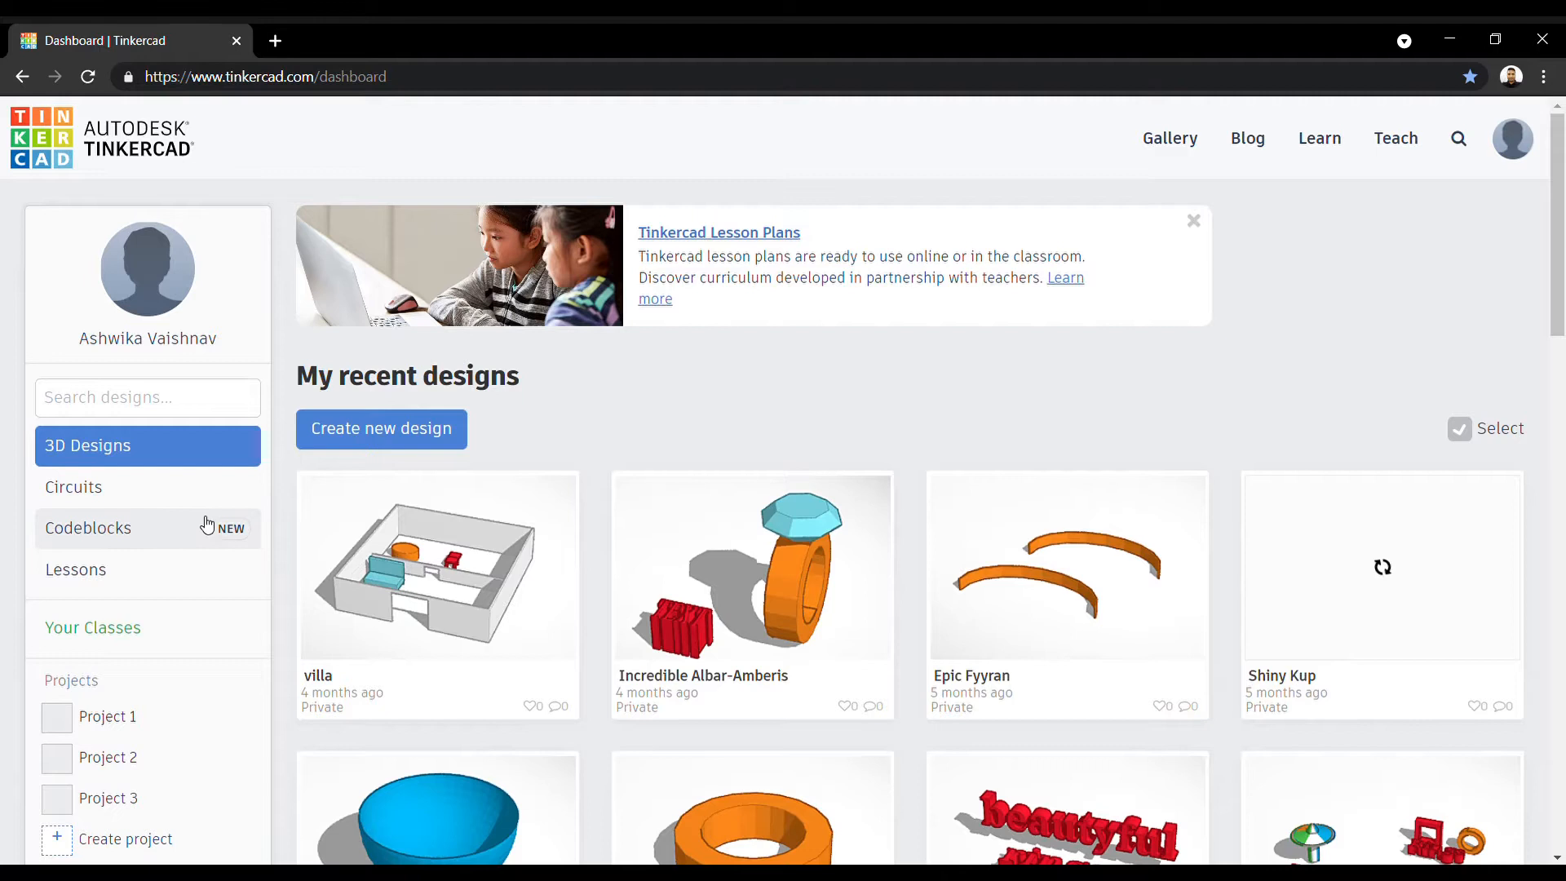
mouse_move(118, 499)
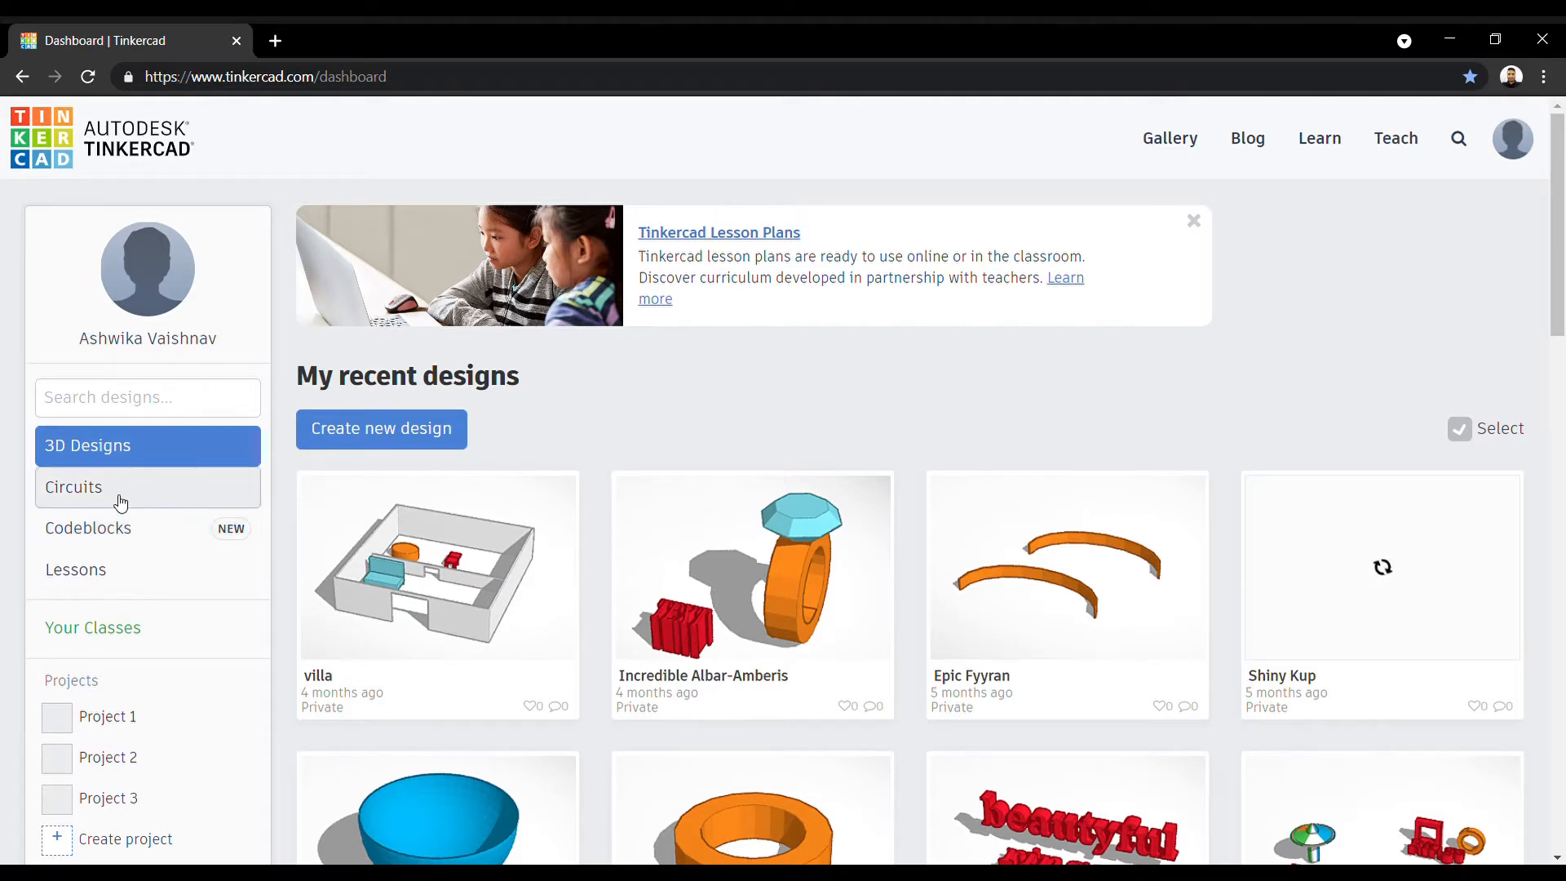
Create a new circuit design from the dashboard's Circuits section.
left_click(72, 486)
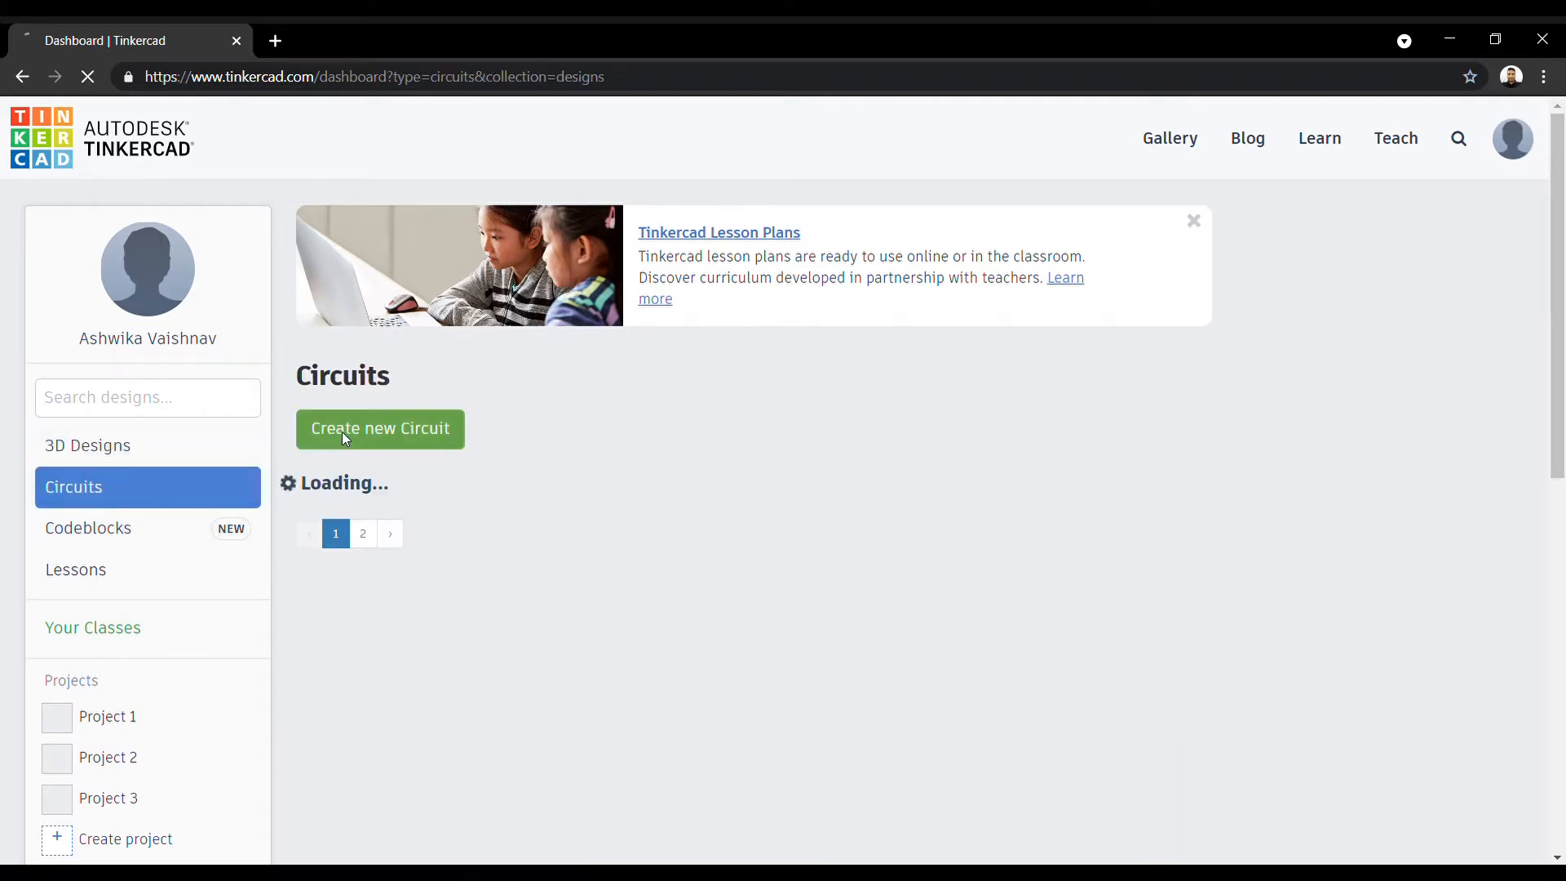
left_click(379, 428)
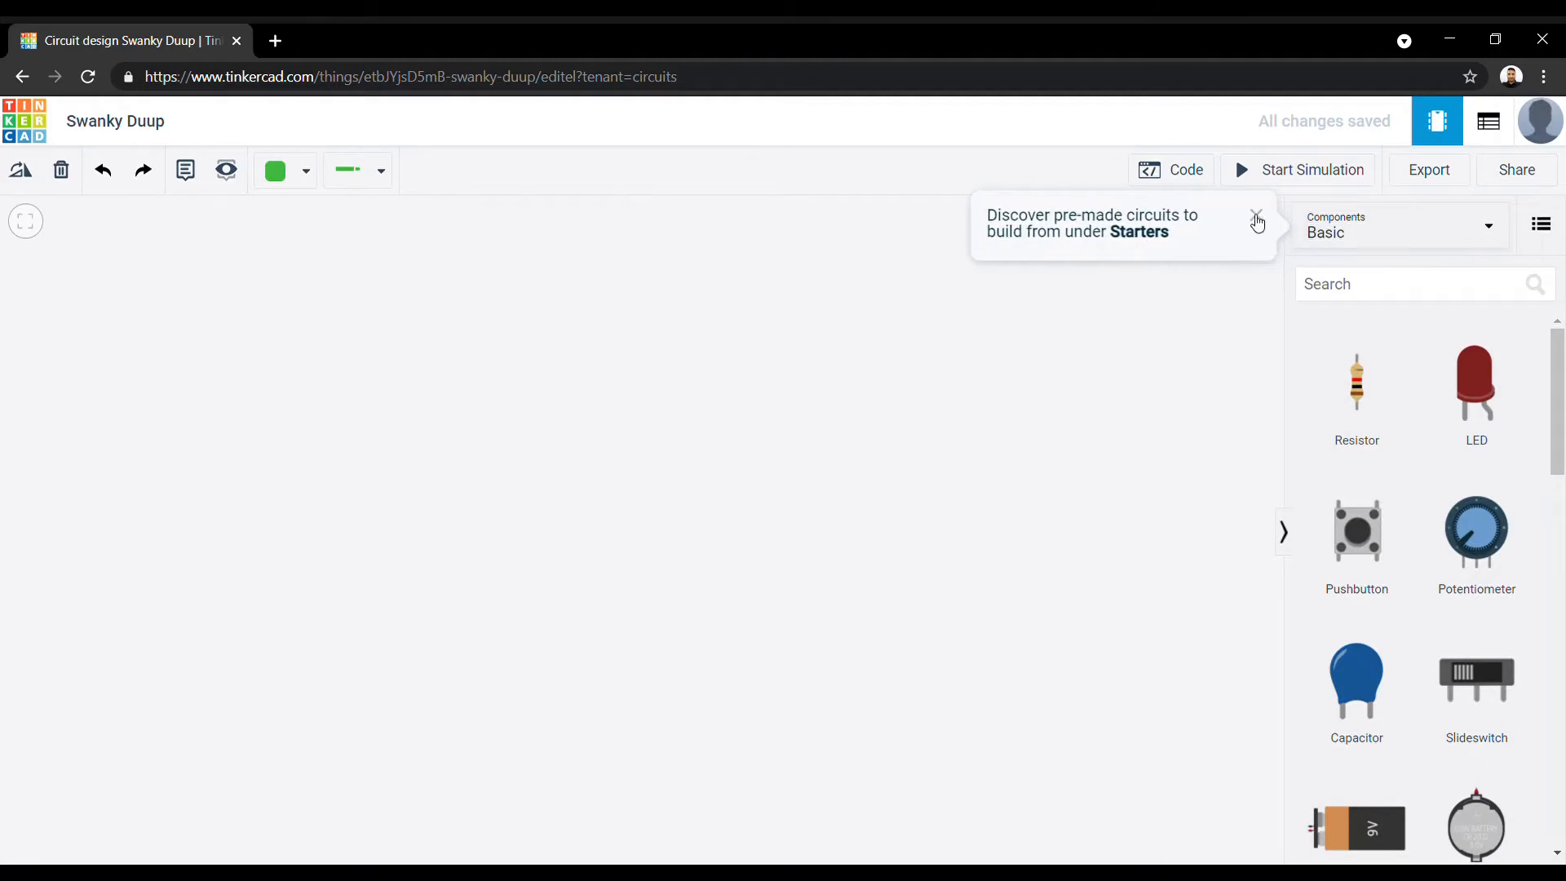
mouse_move(1267, 230)
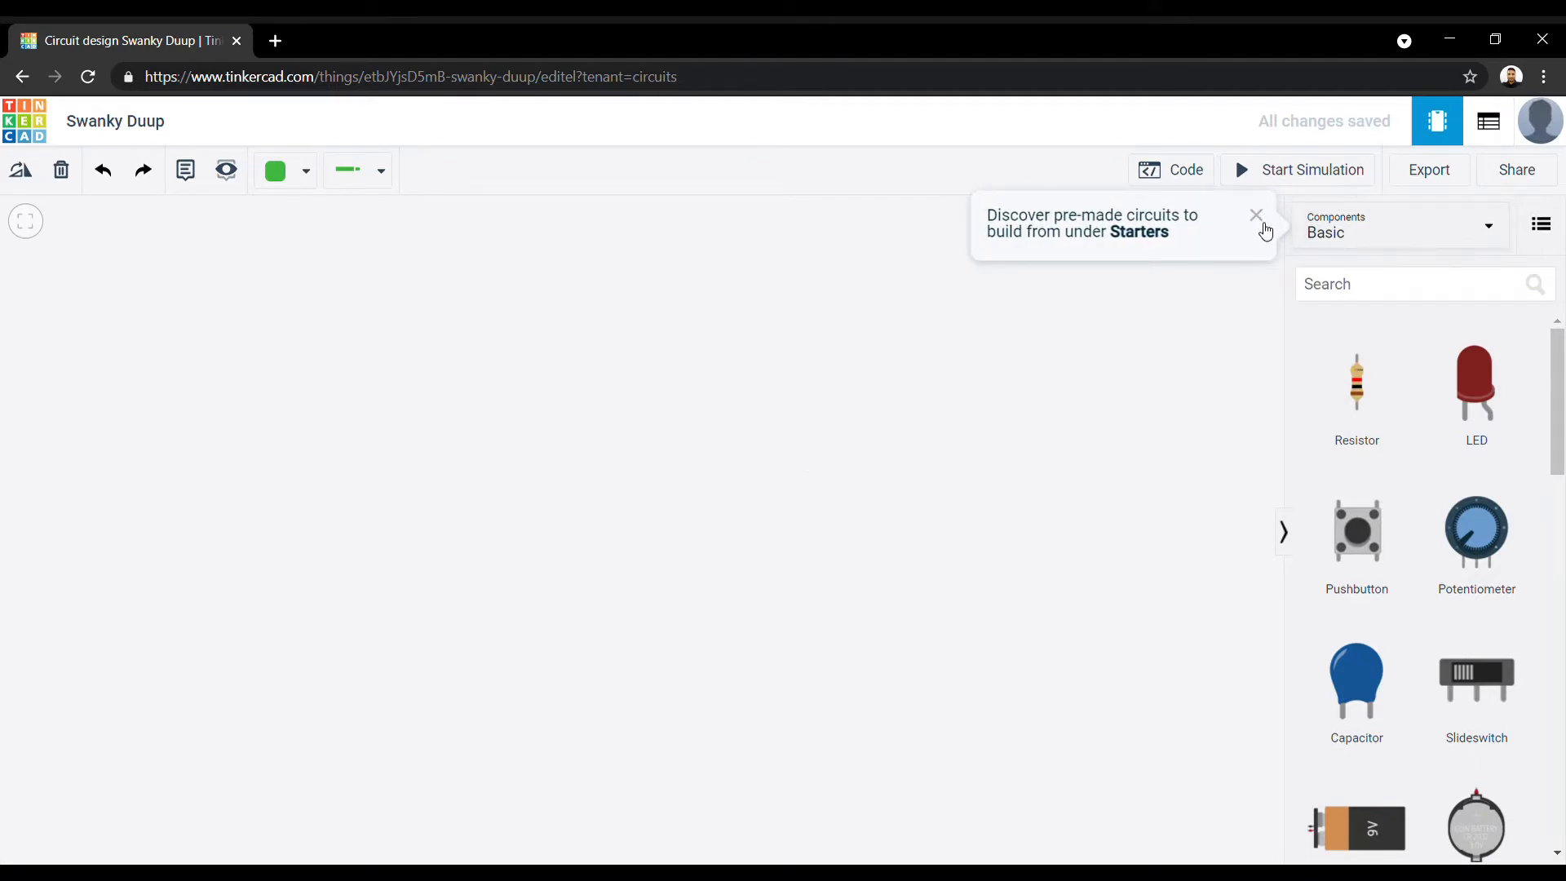
Dismiss the Starters tip and rotate the 9V battery upright, terminals on top.
left_click(1257, 215)
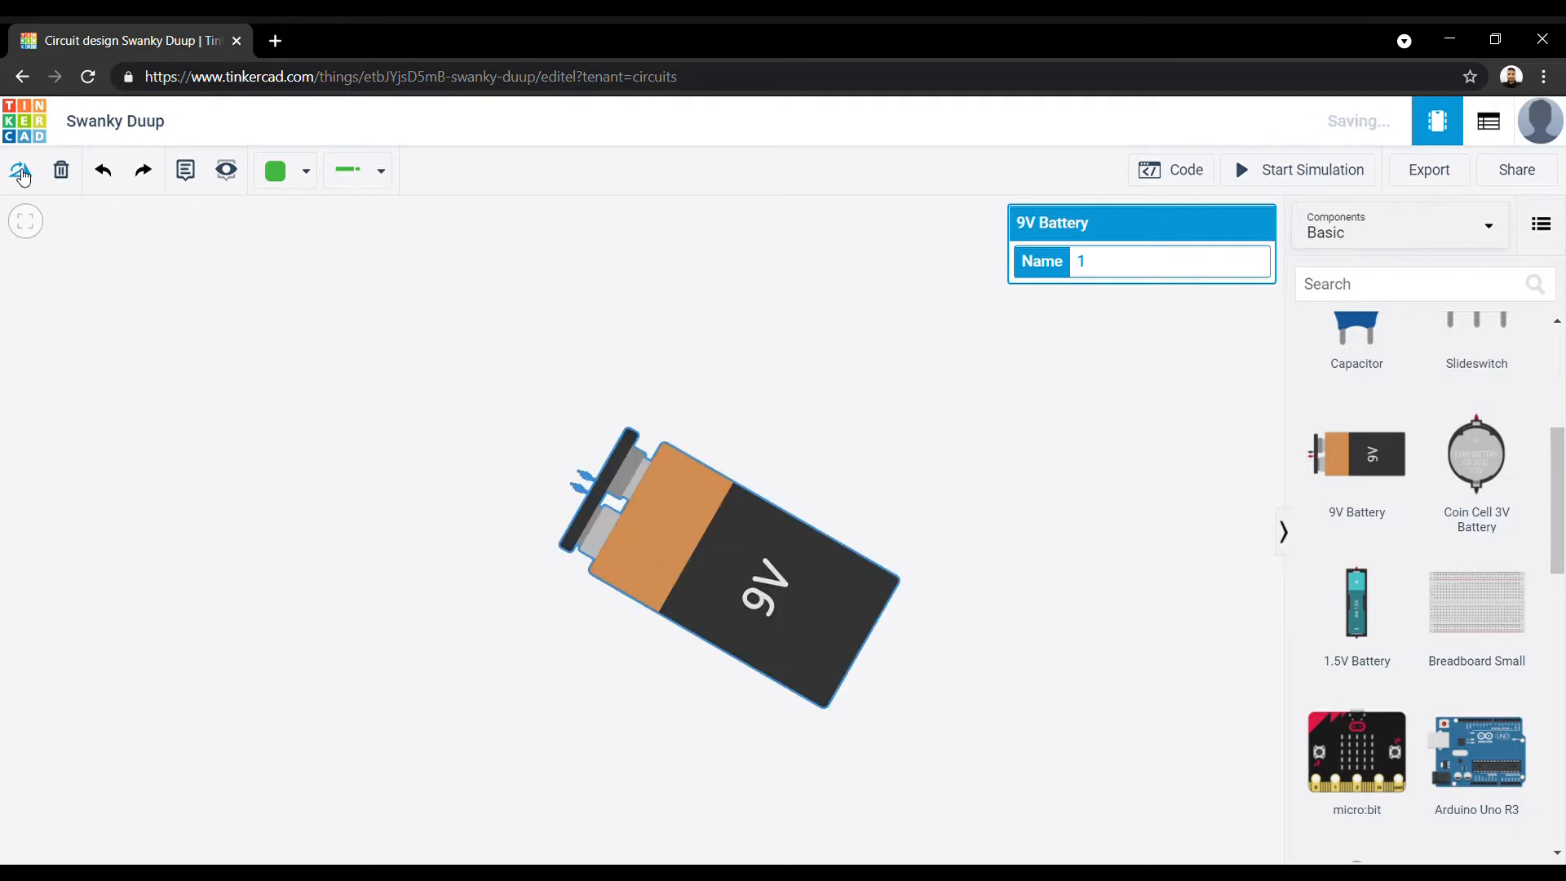
left_click(19, 169)
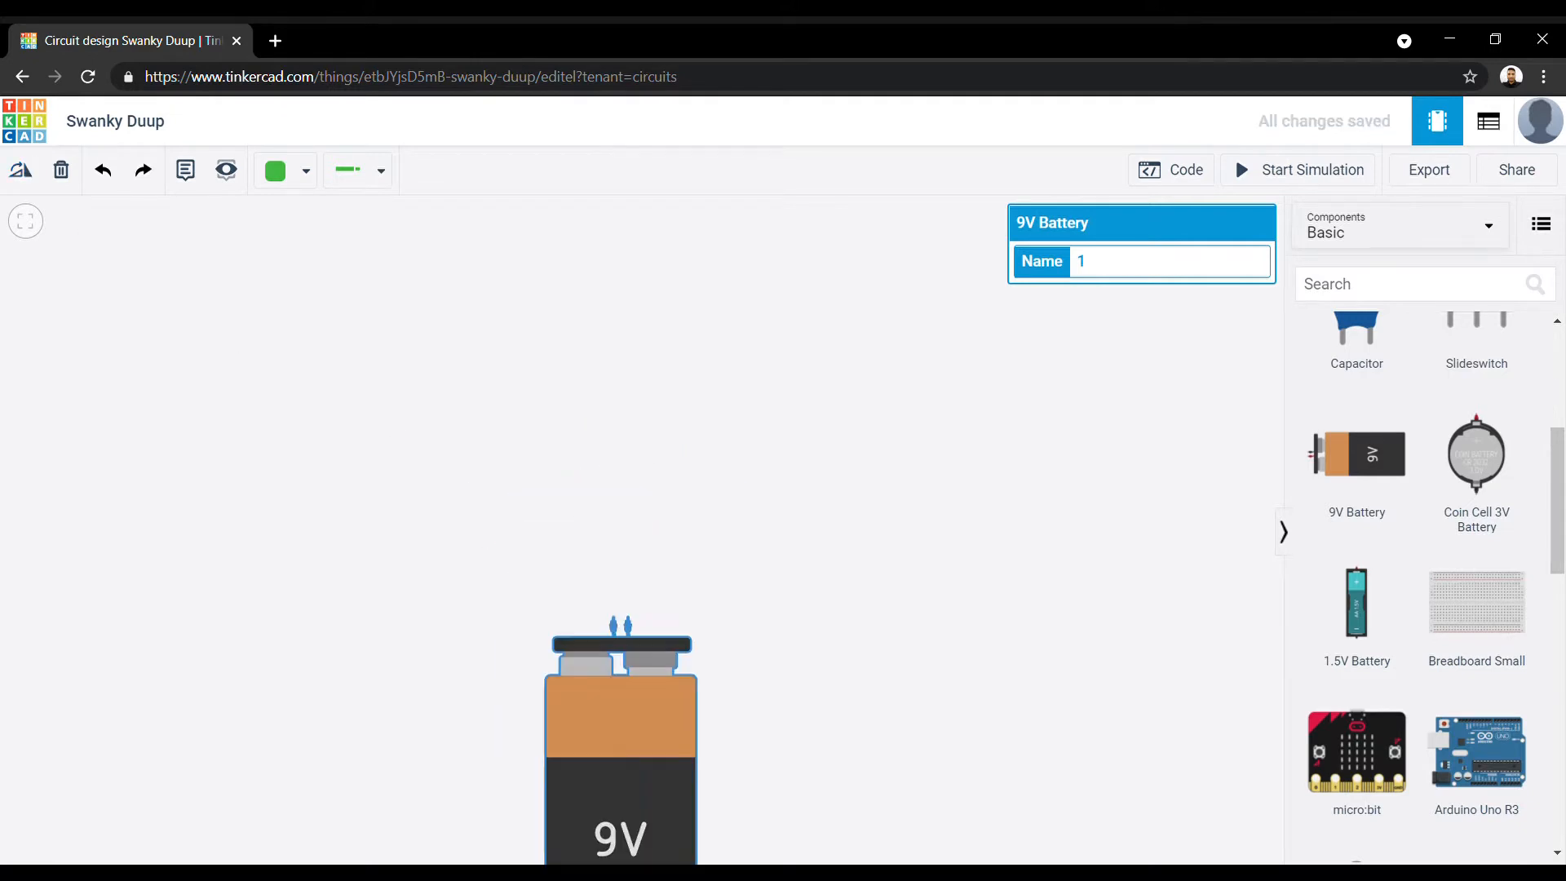
scroll("up", 3)
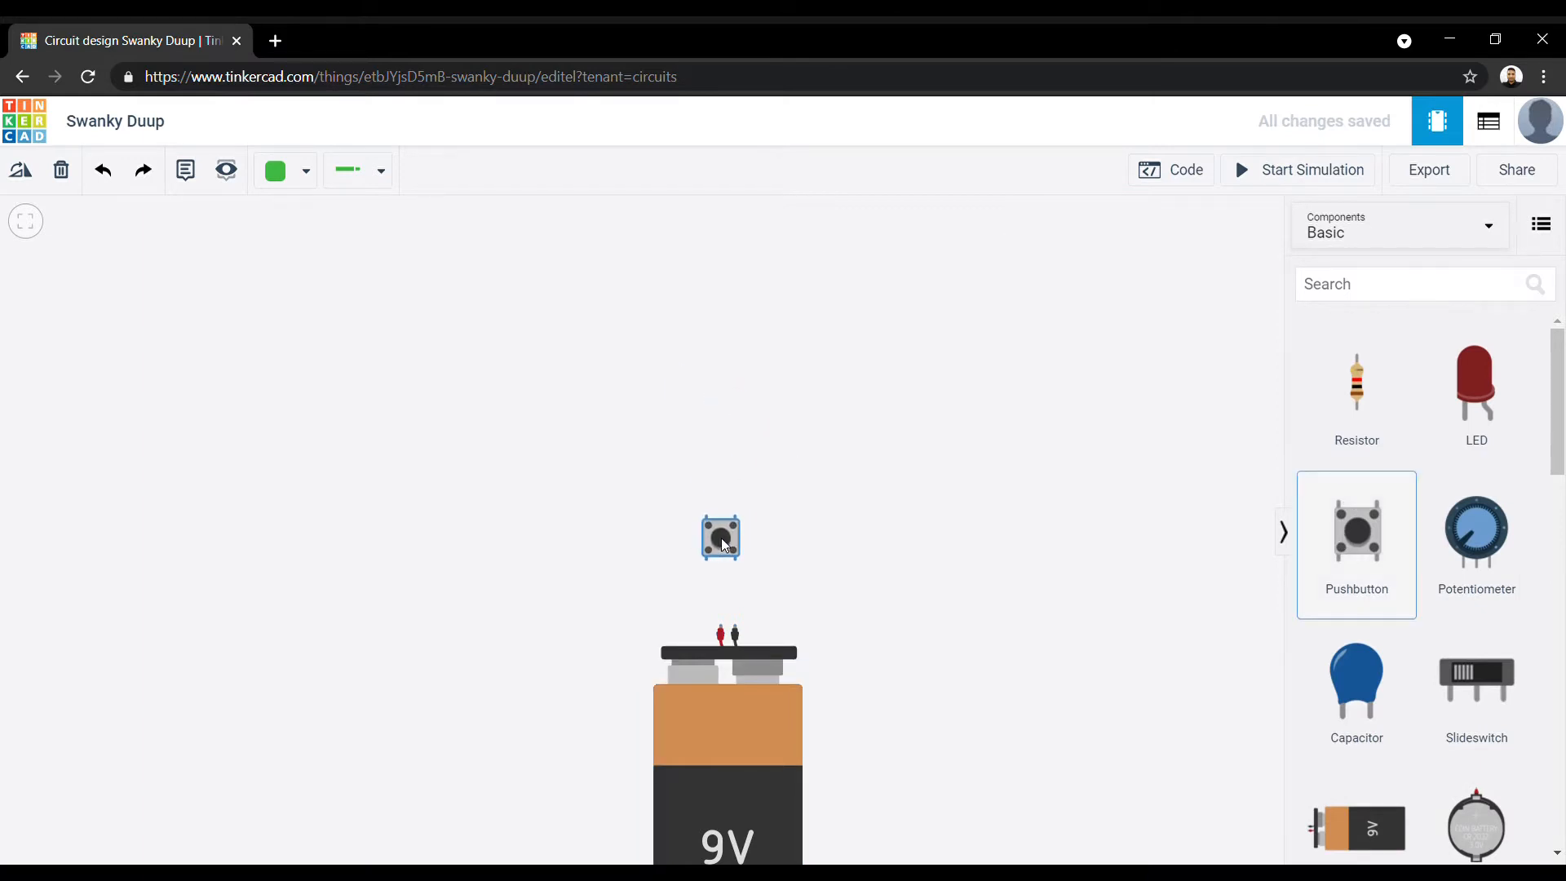
Select the newly dropped pushbutton above the battery.
left_click(719, 537)
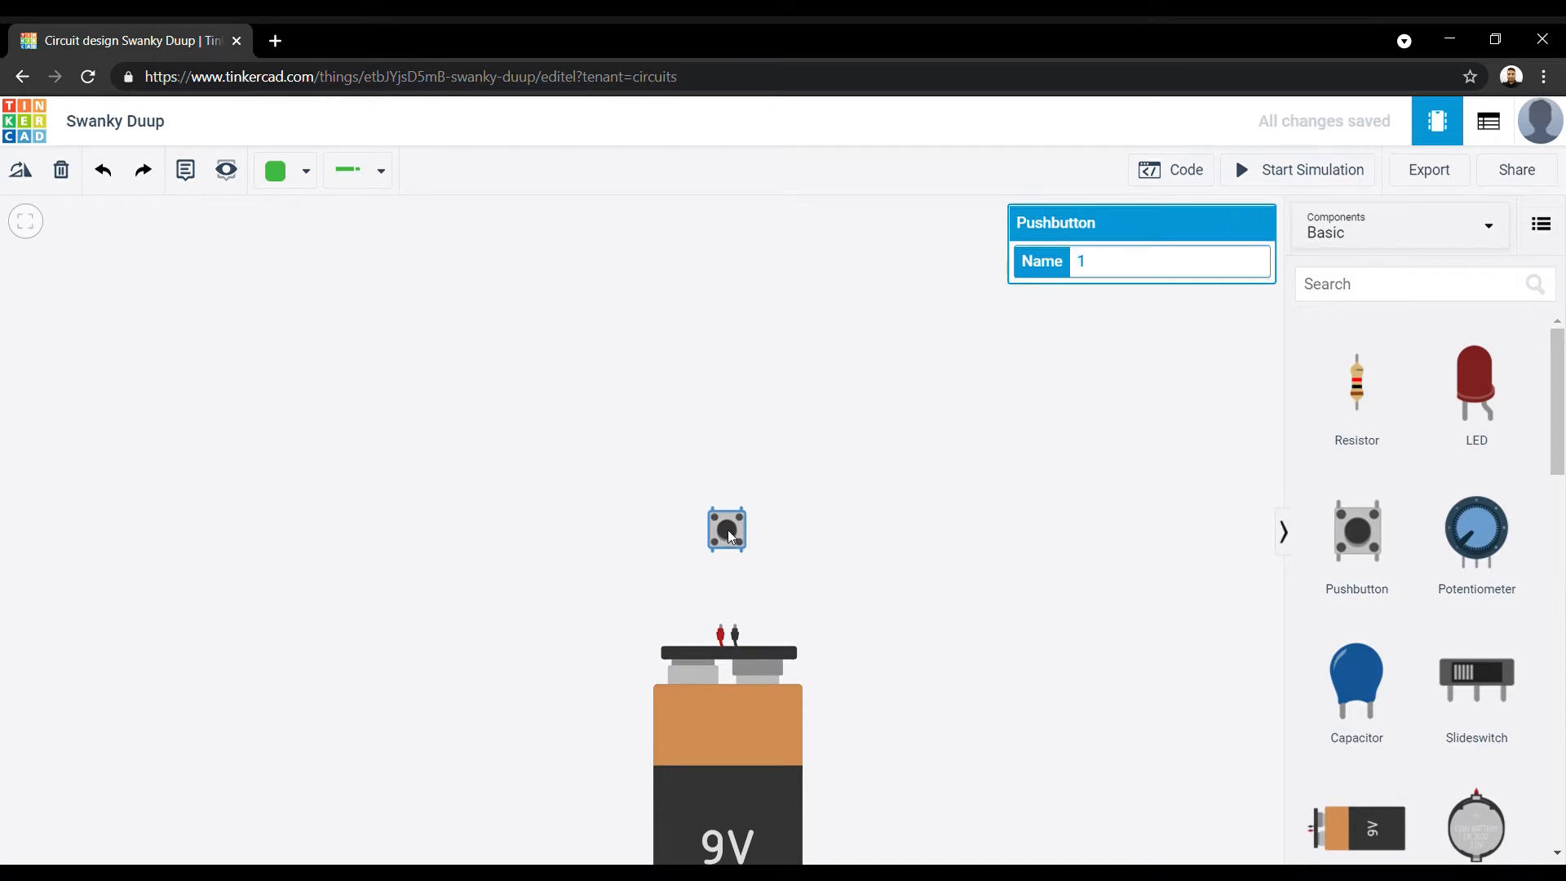
mouse_move(720, 629)
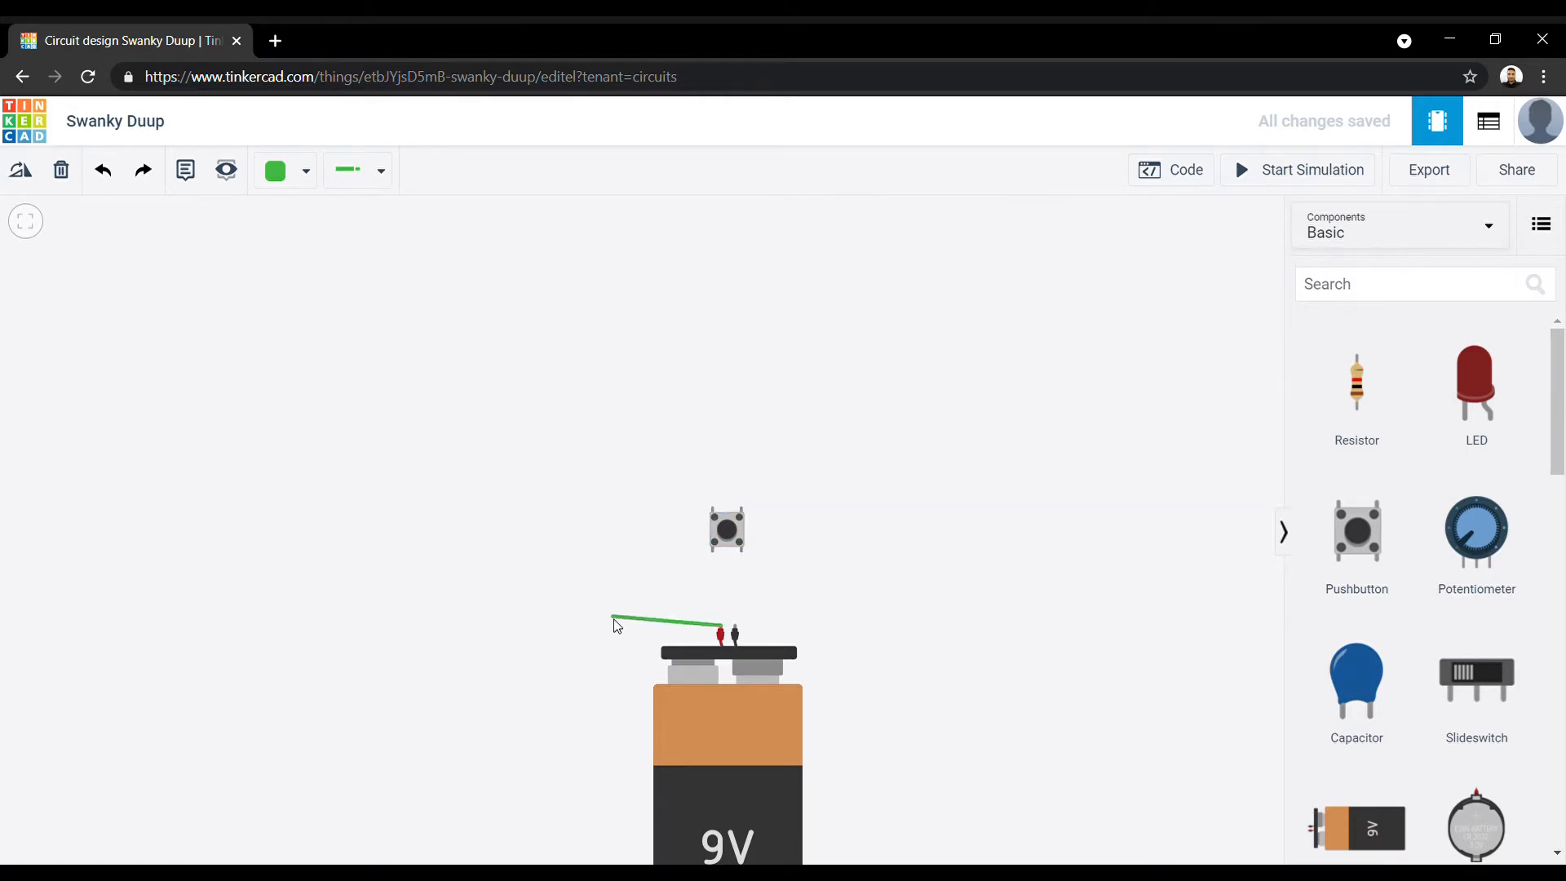
Bend the green wire upward and end its final corner above the pushbutton.
left_click(619, 380)
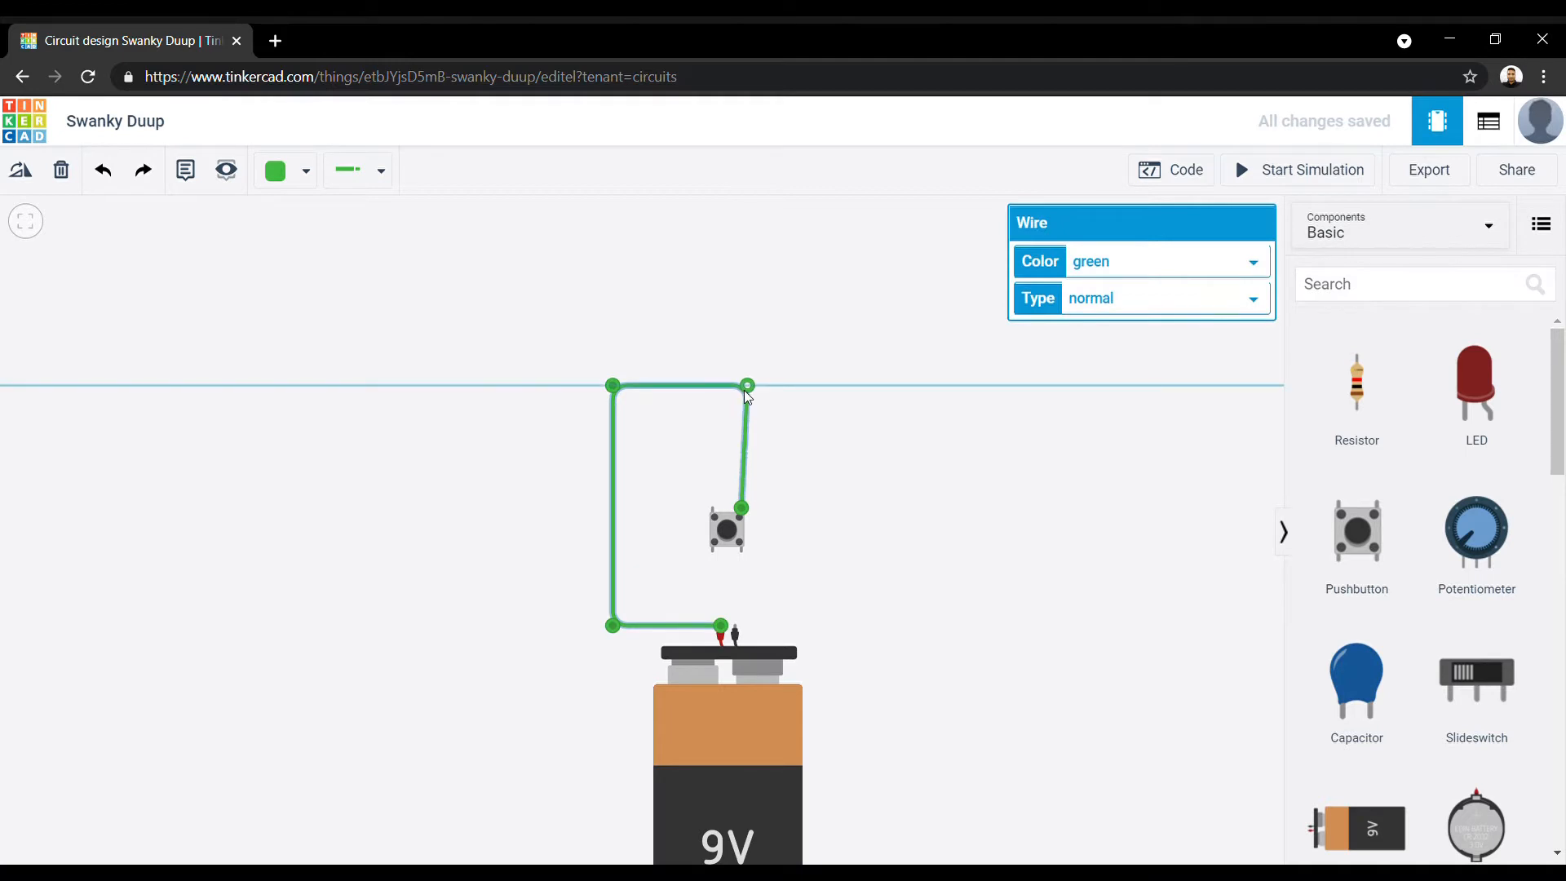
left_click(724, 562)
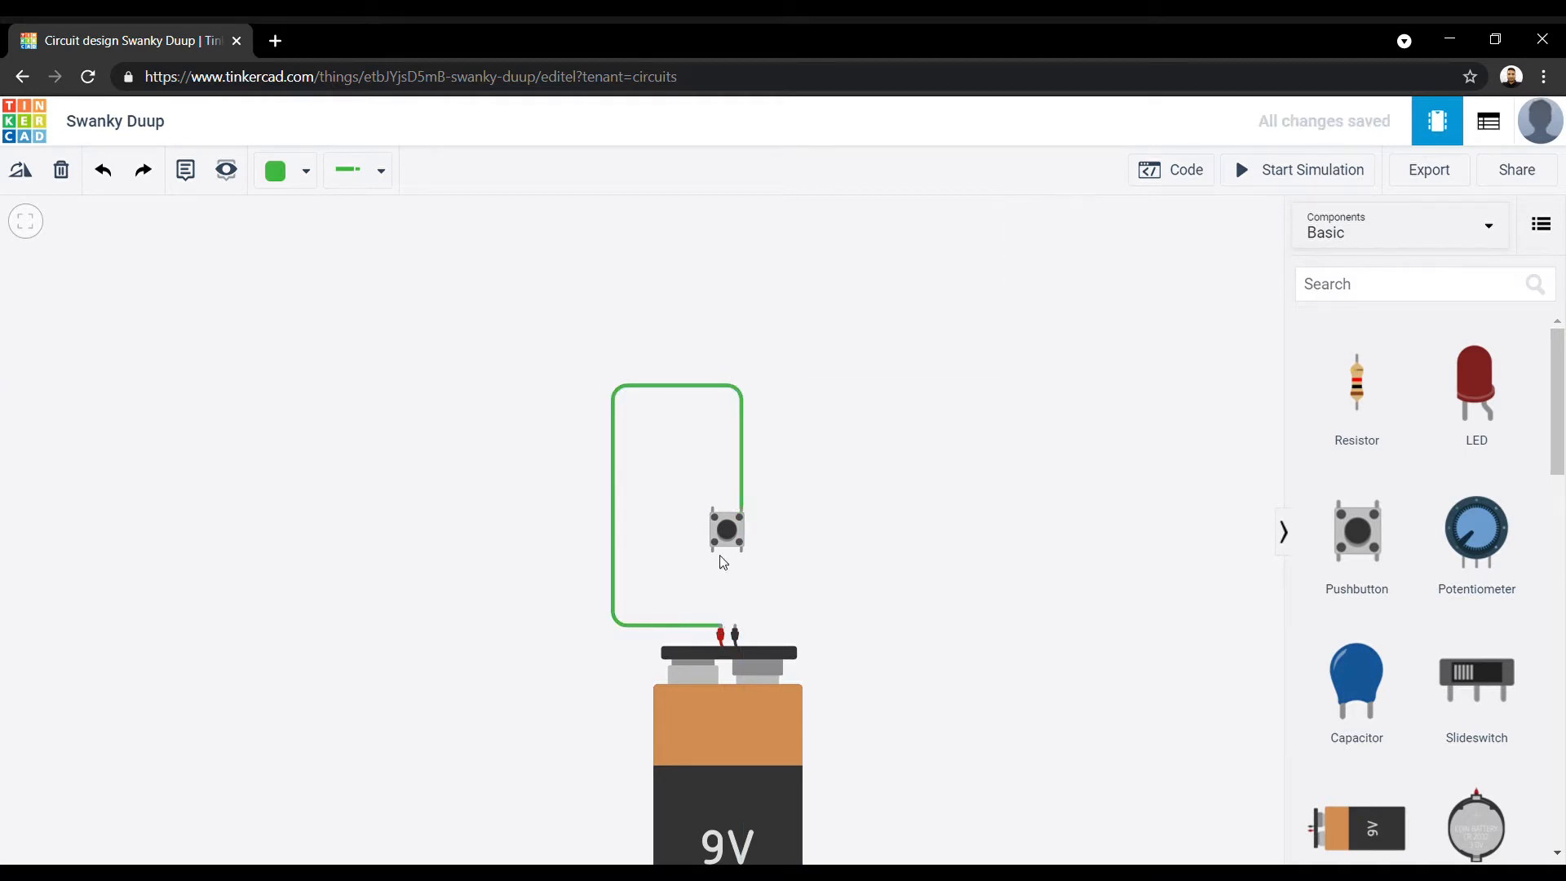
mouse_move(734, 632)
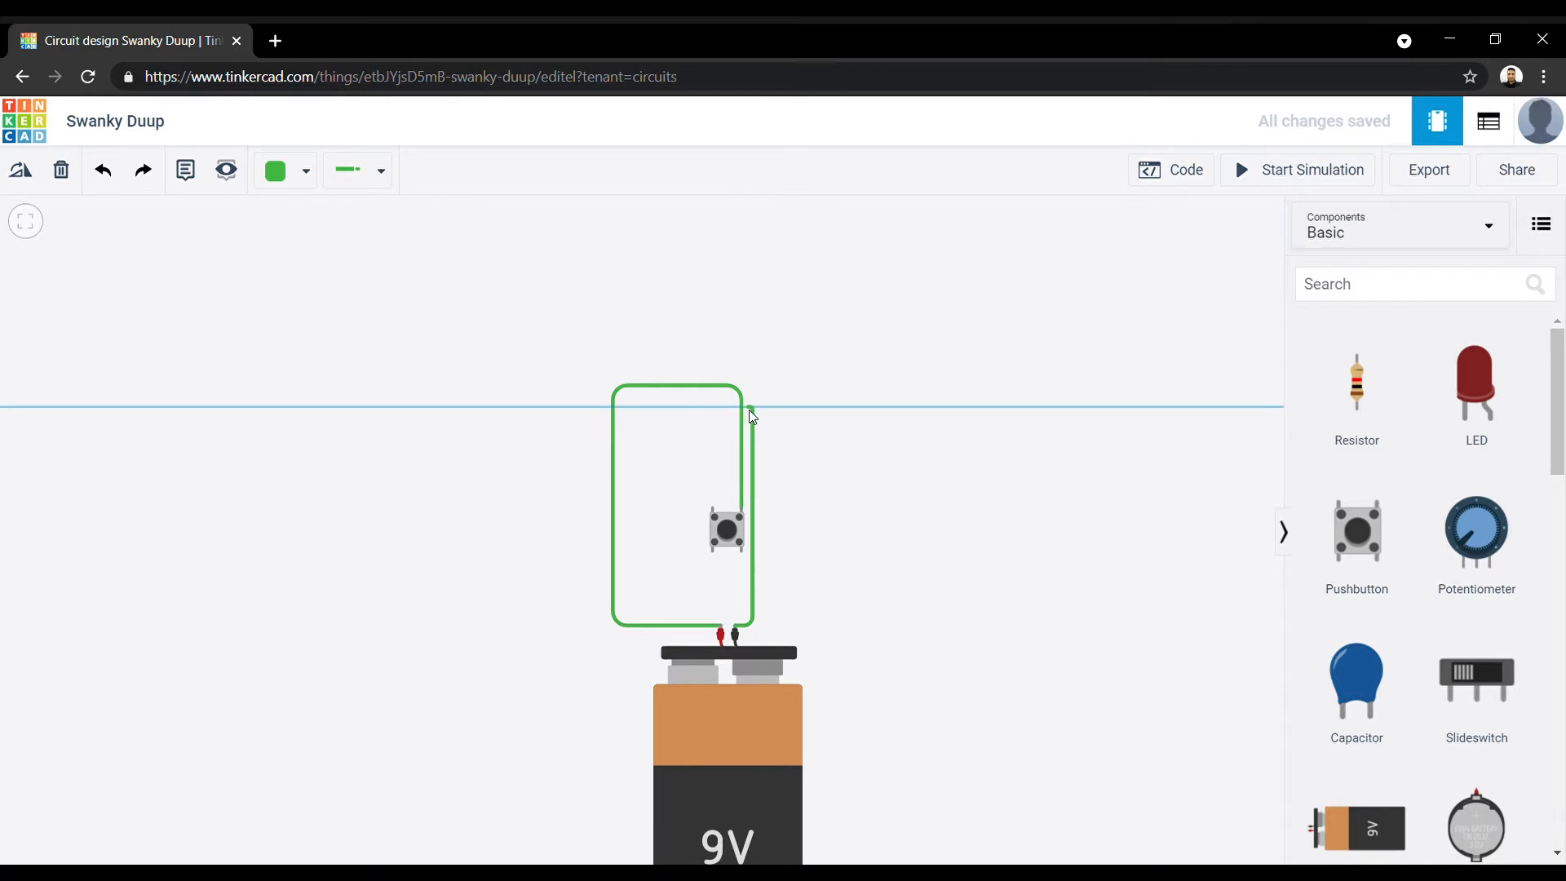
mouse_move(696, 414)
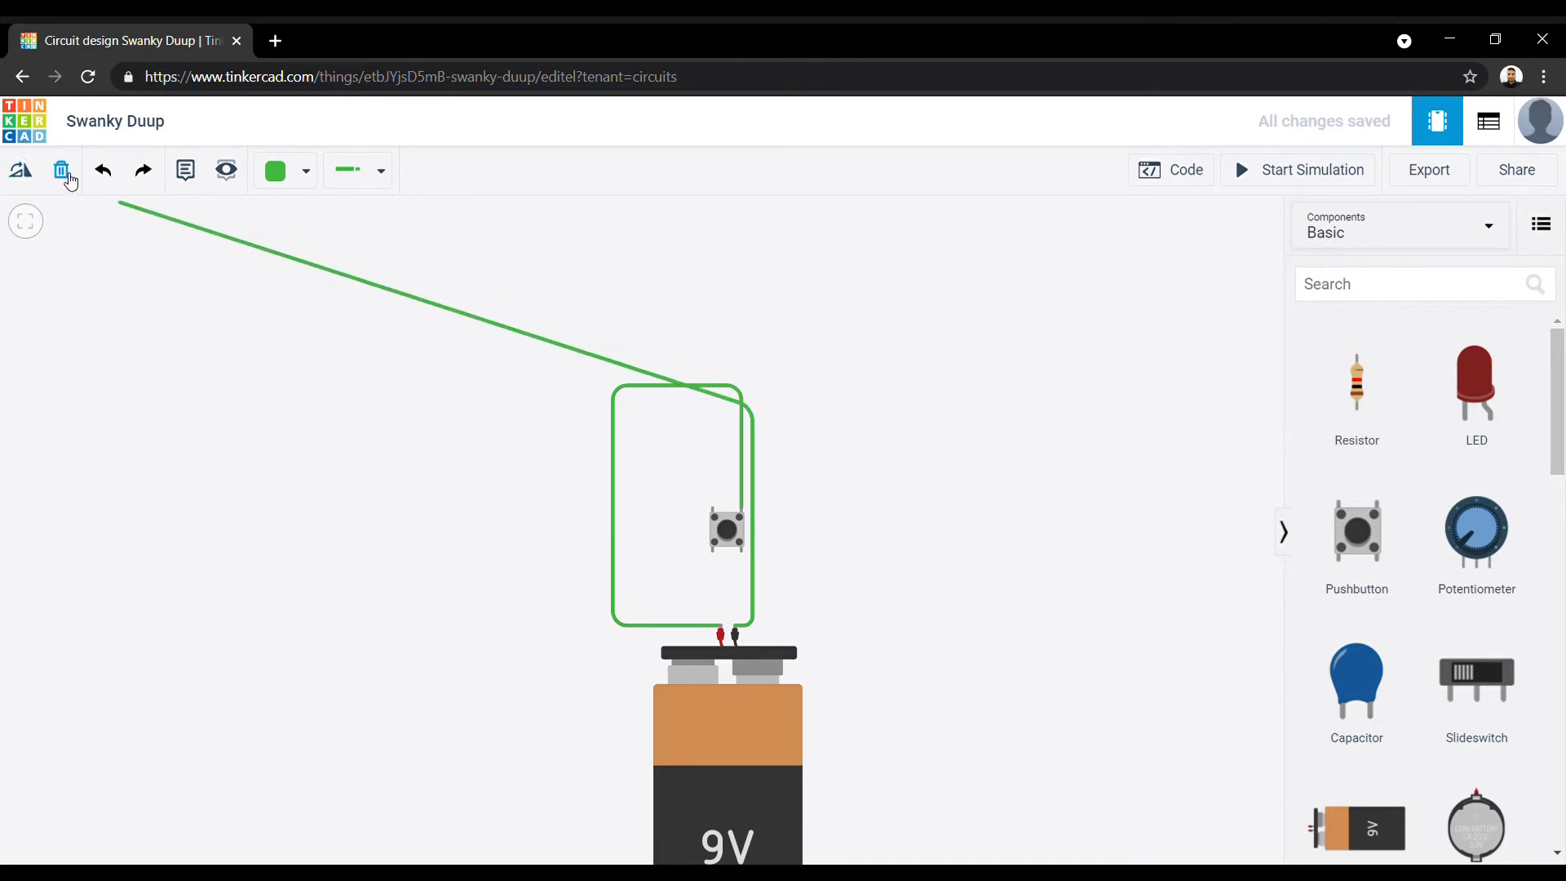
Remove the unwanted green wires and select the newly placed red LED.
left_click(60, 169)
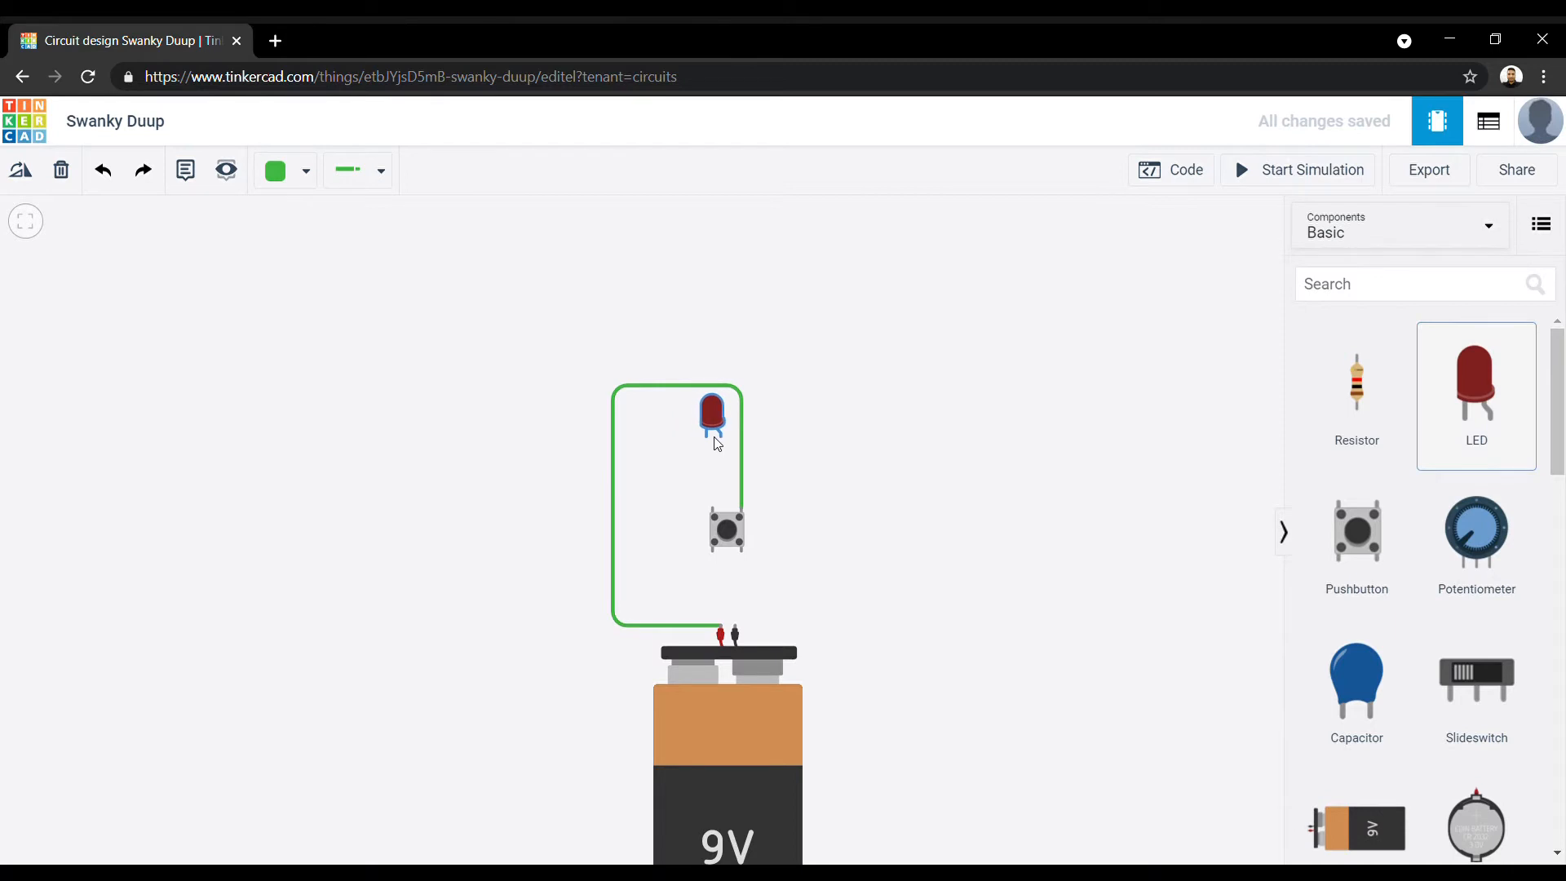
left_click(713, 411)
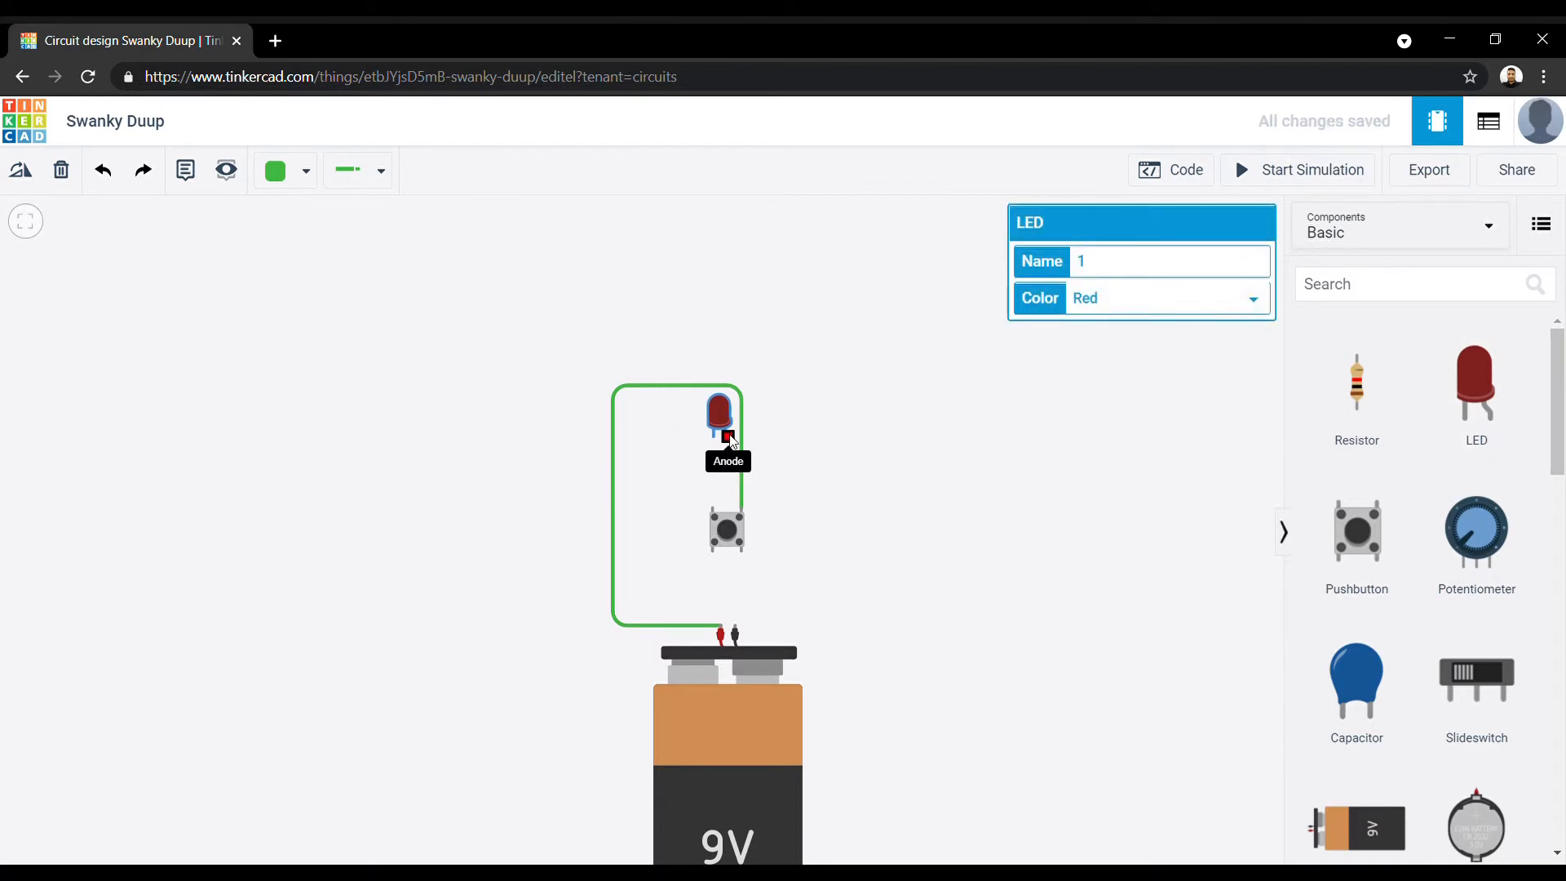
mouse_move(756, 389)
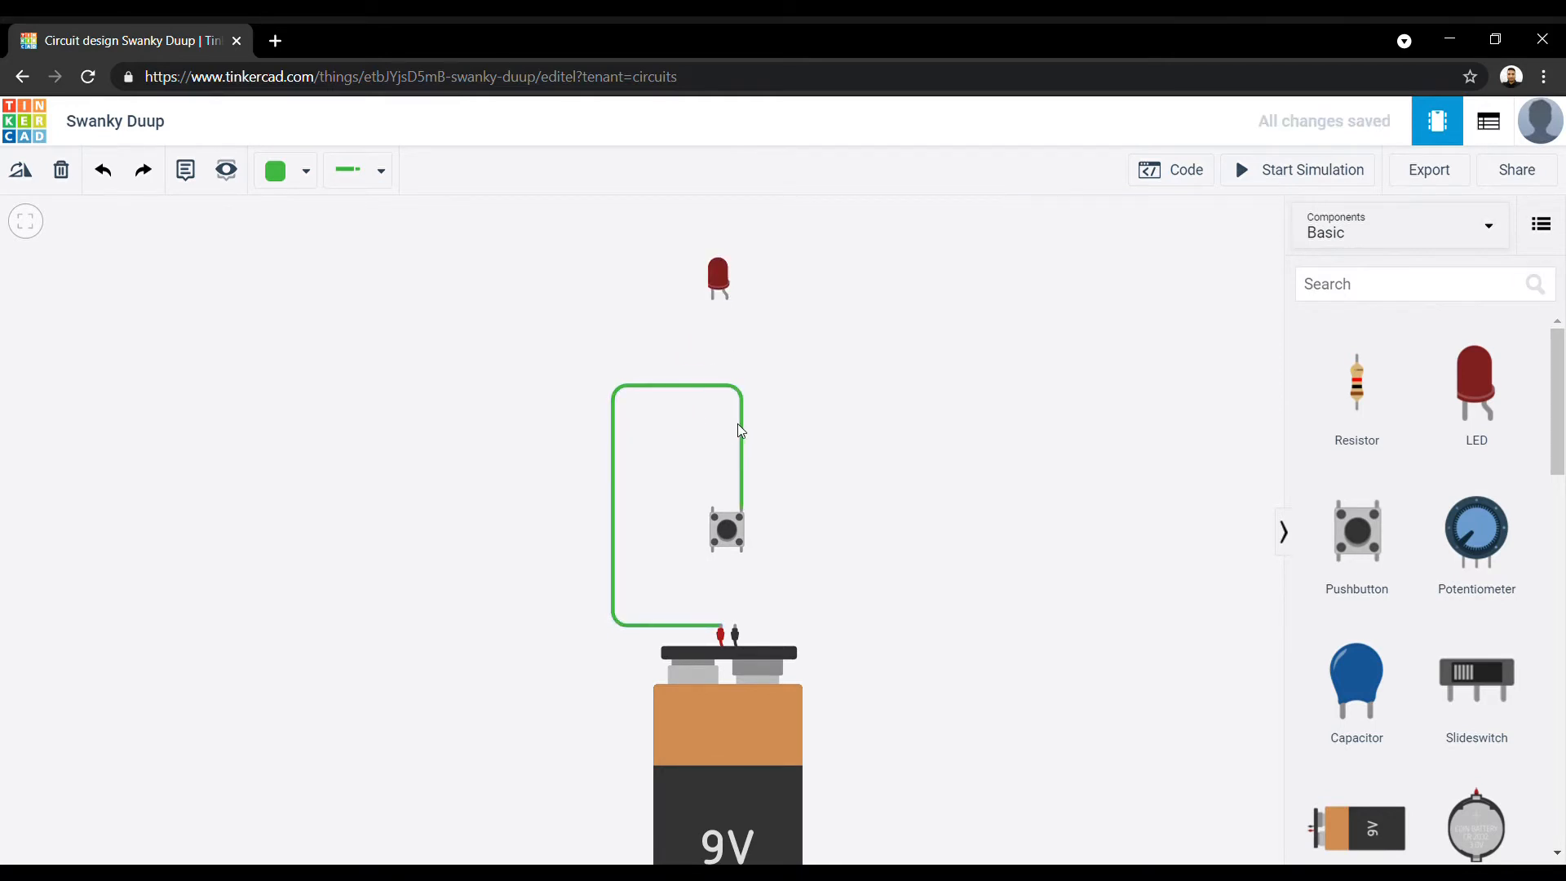
left_click(717, 277)
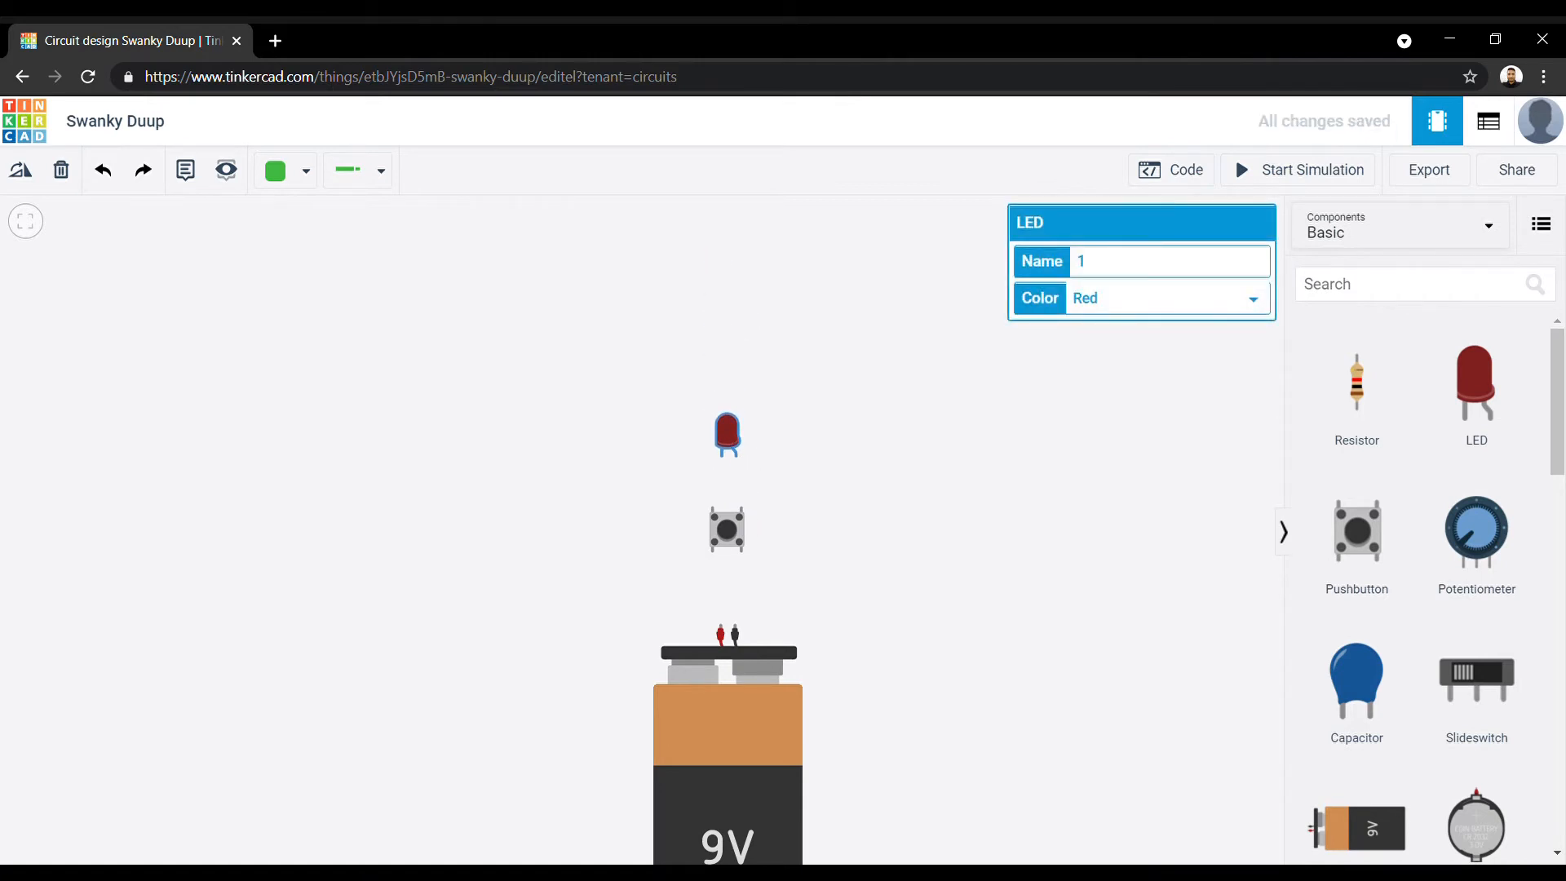
mouse_move(720, 631)
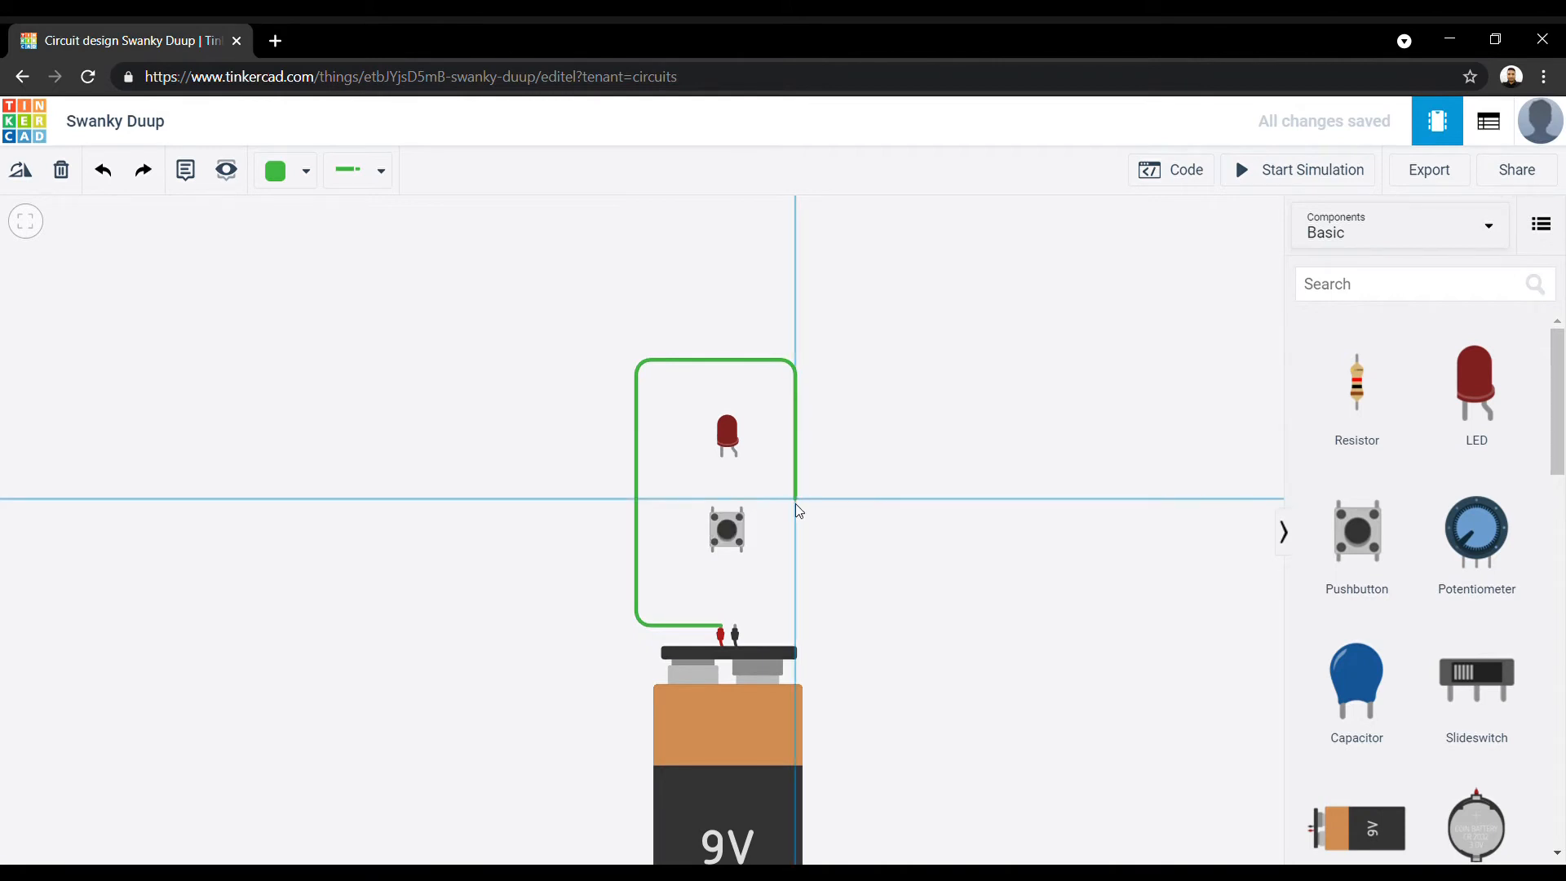
mouse_move(740, 512)
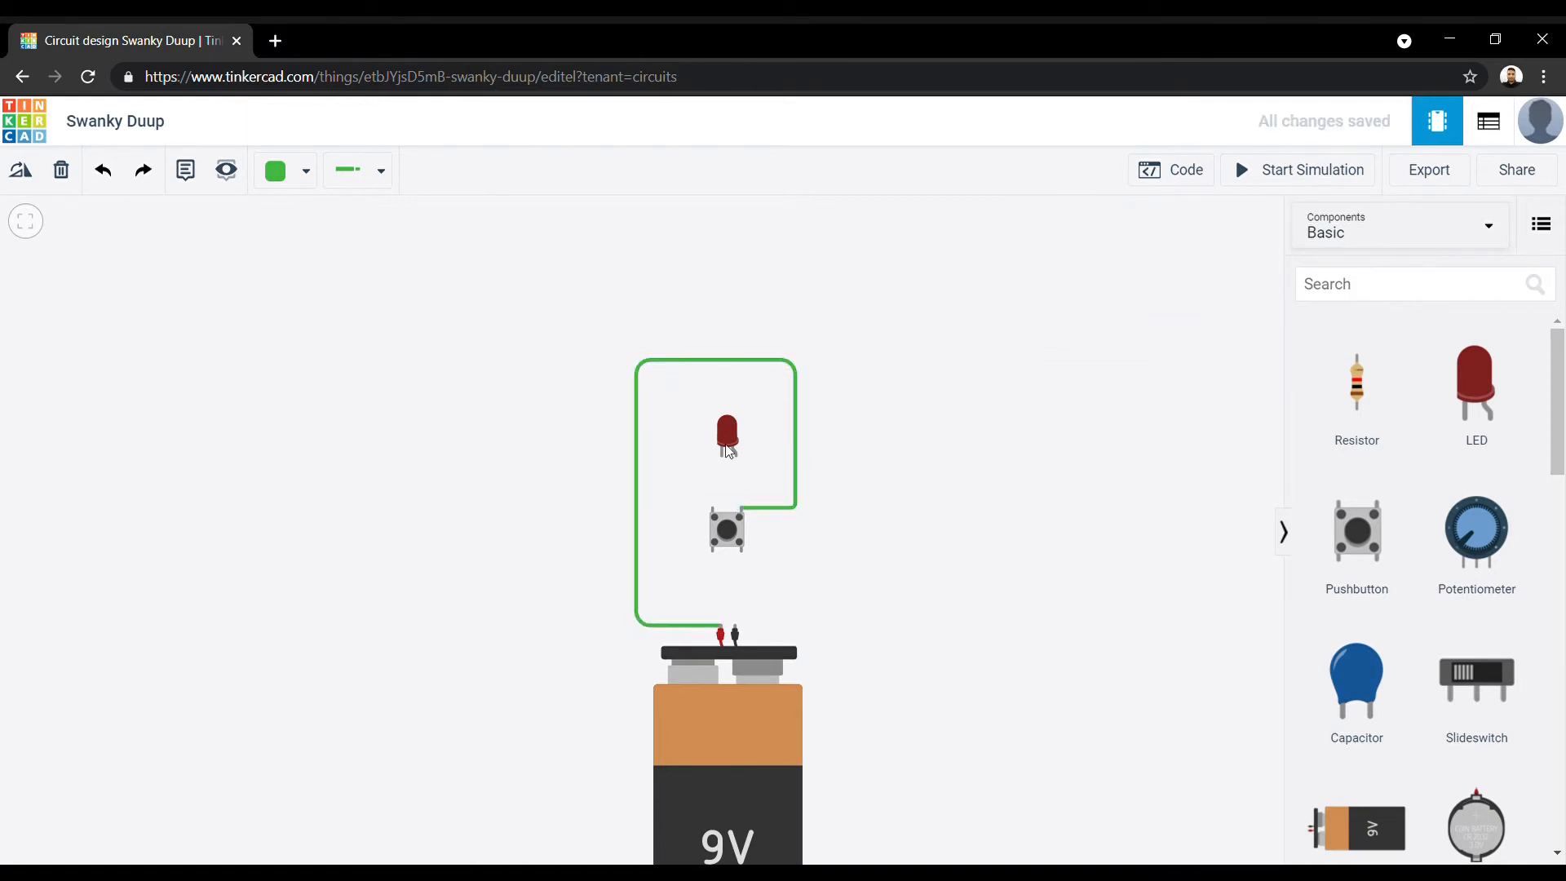
mouse_move(737, 537)
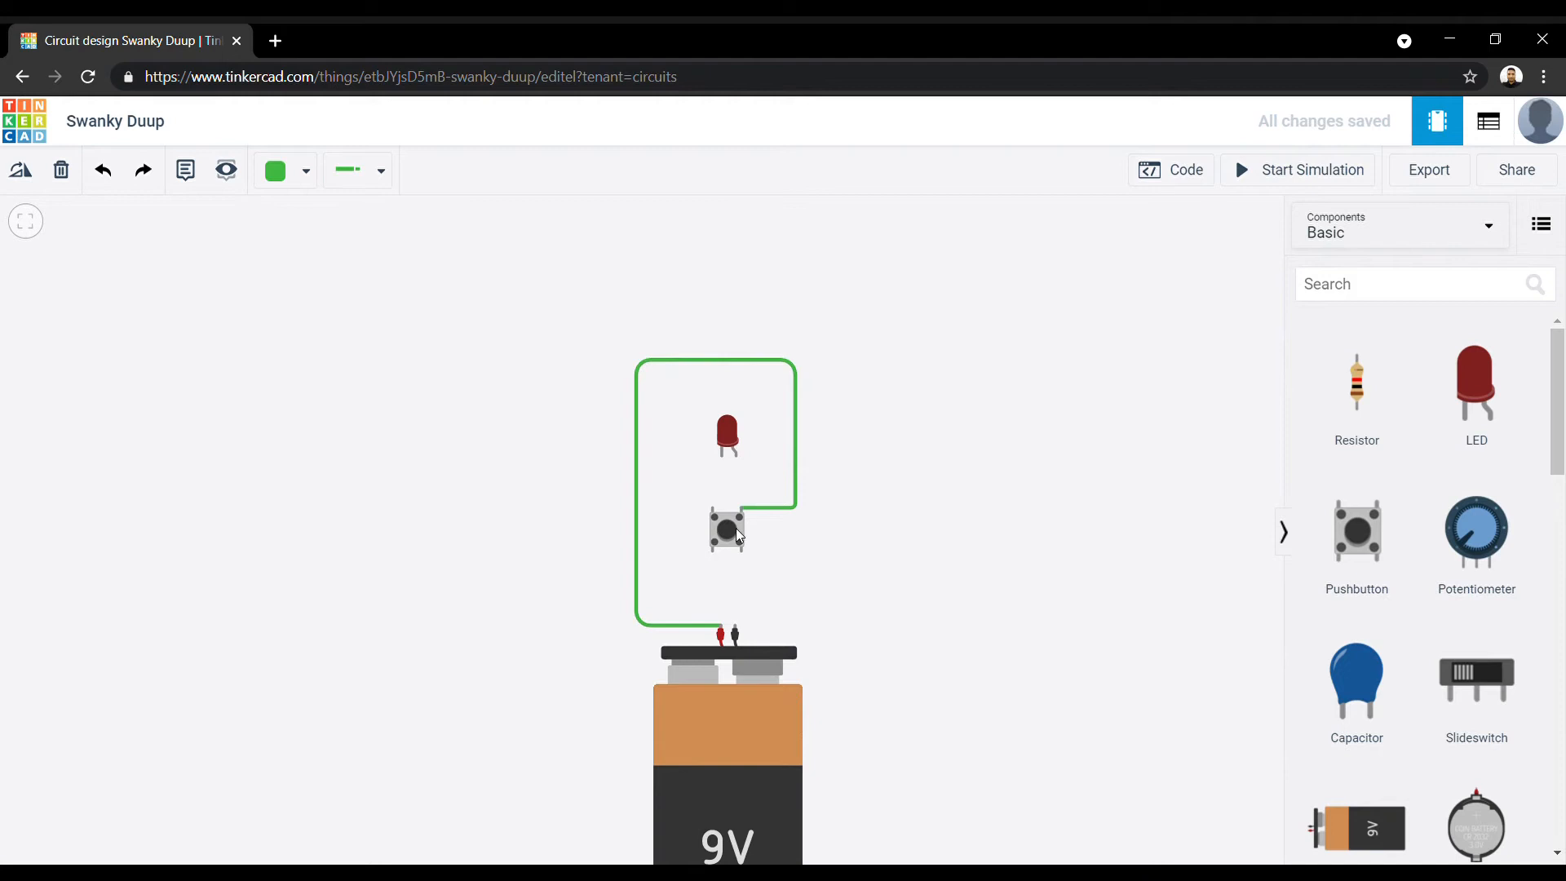
mouse_move(727, 451)
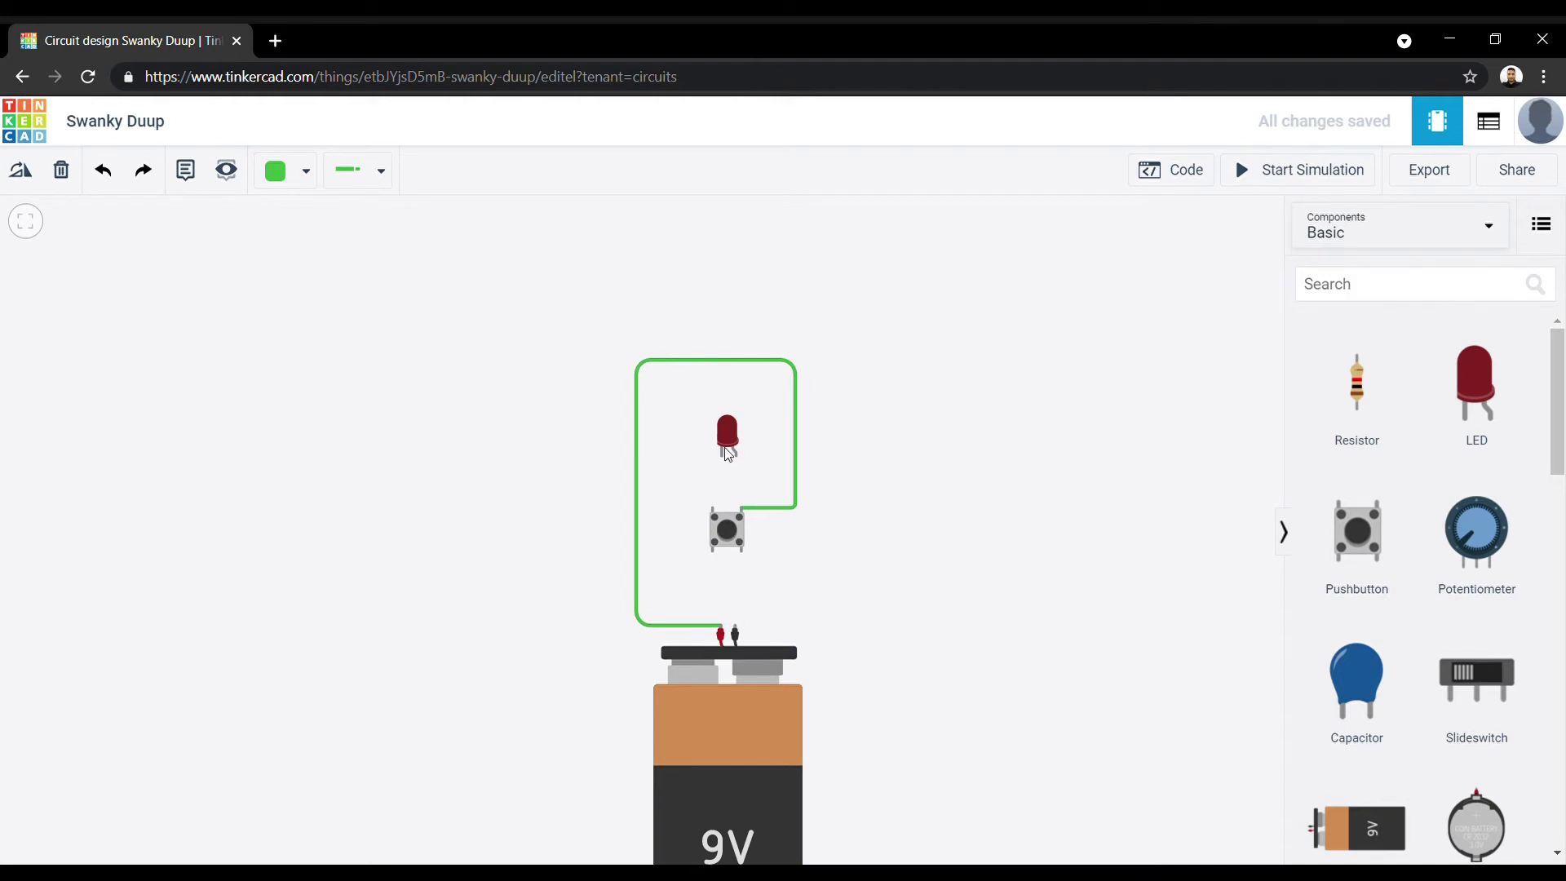
Select the LED and start a wire at the battery's negative terminal.
left_click(727, 435)
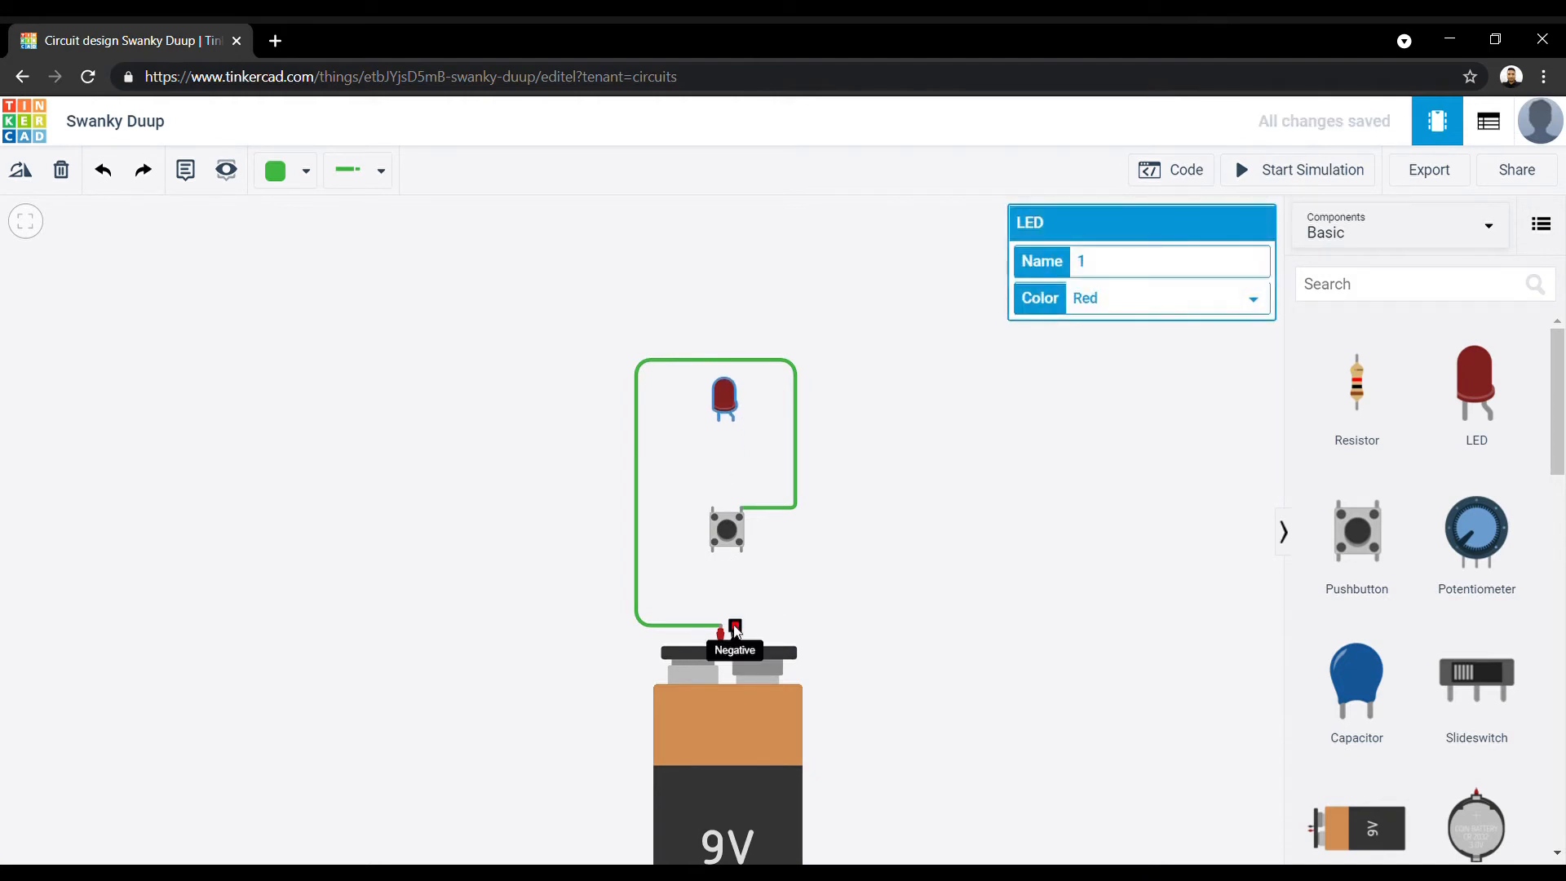
left_click(784, 632)
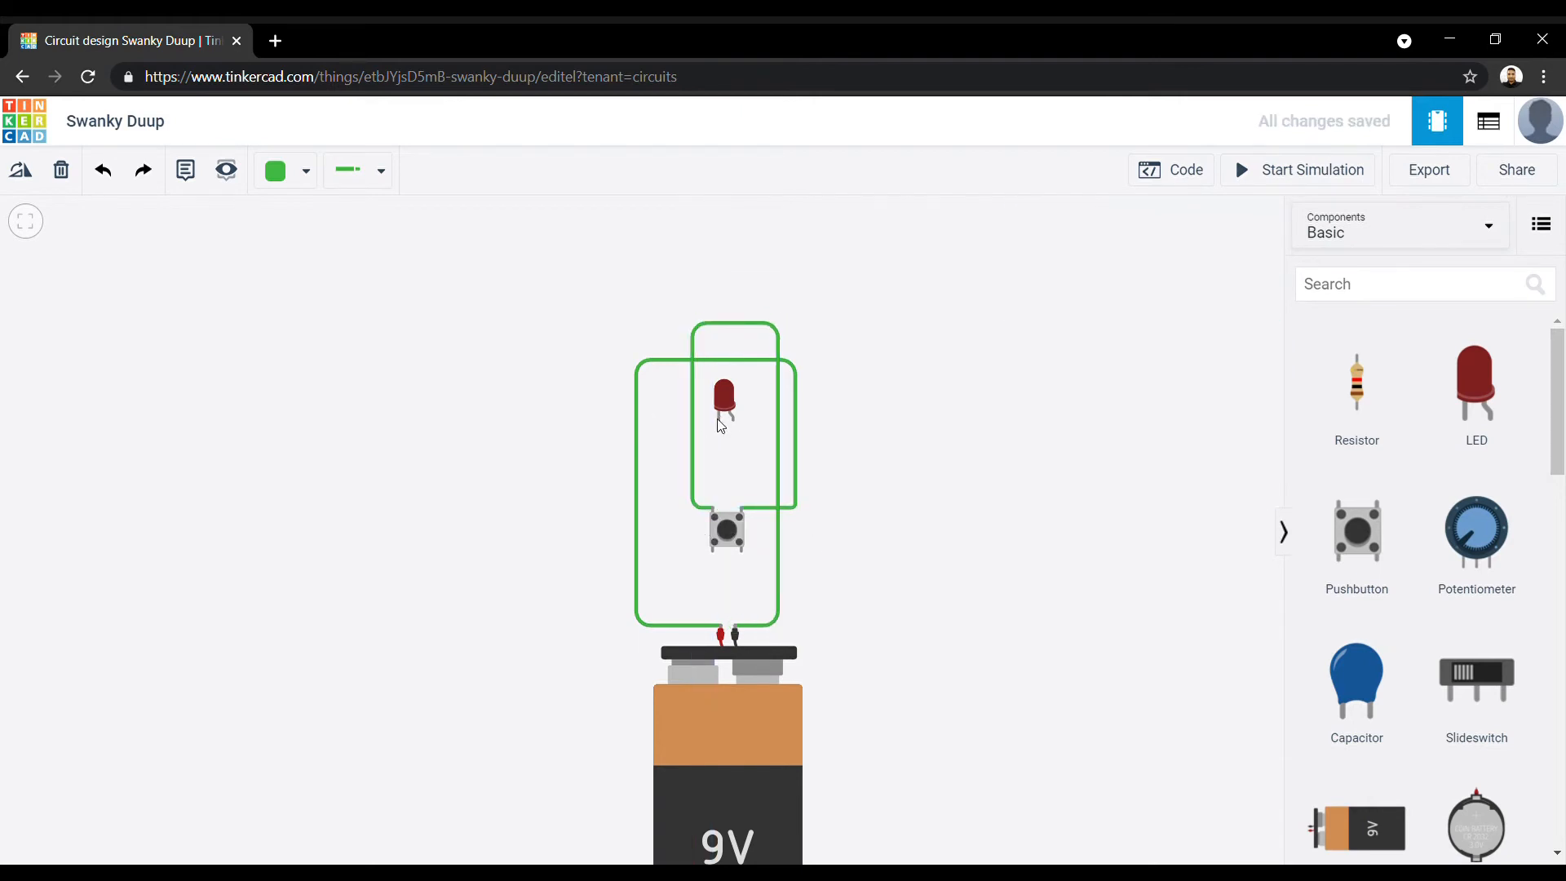
mouse_move(724, 500)
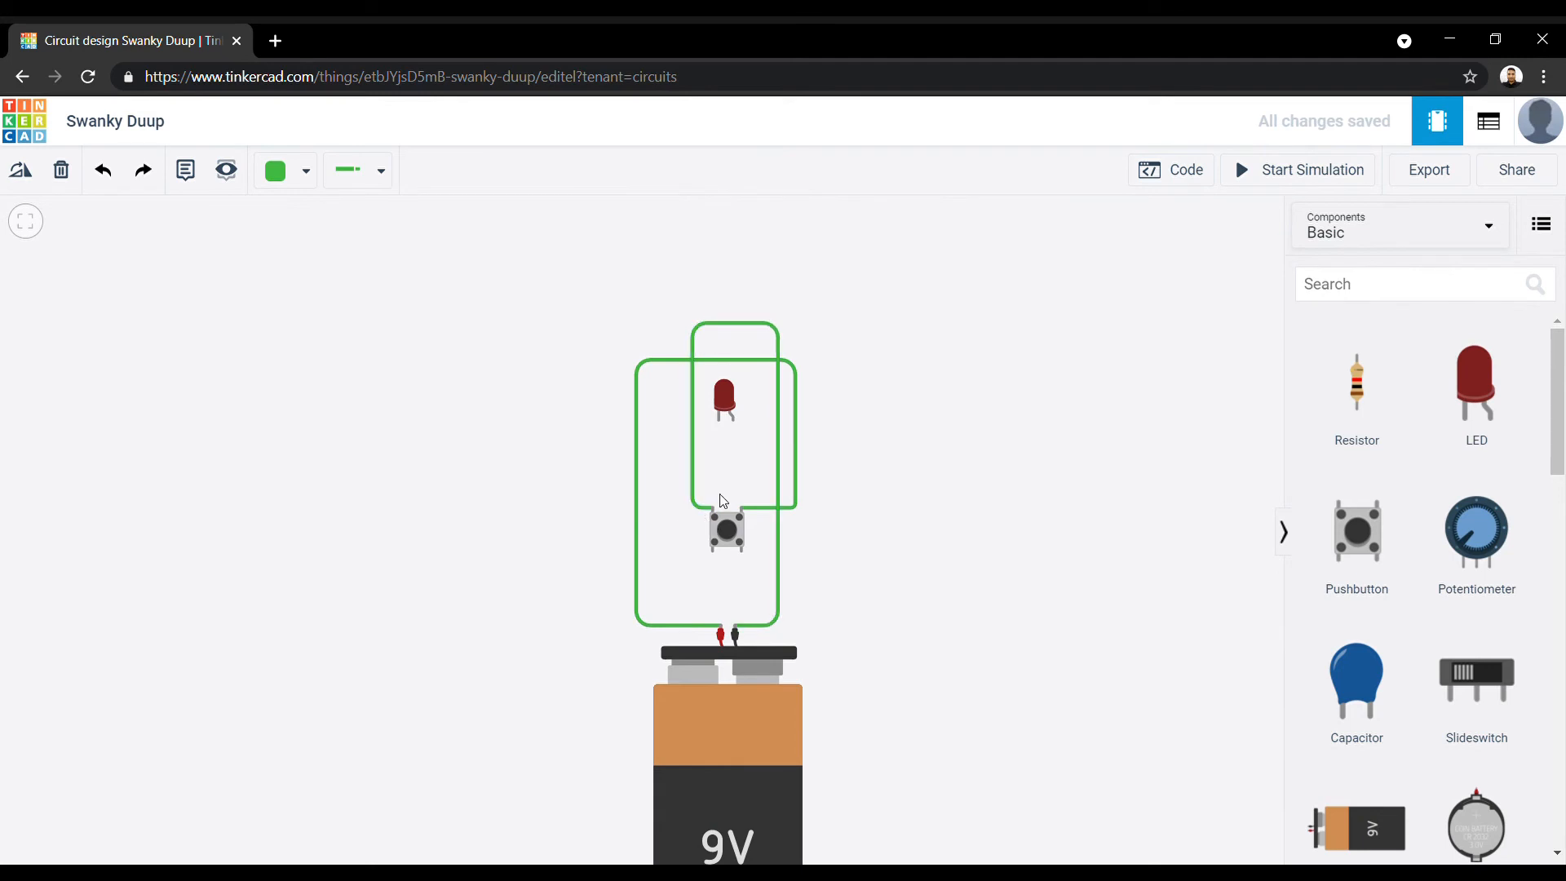
mouse_move(733, 419)
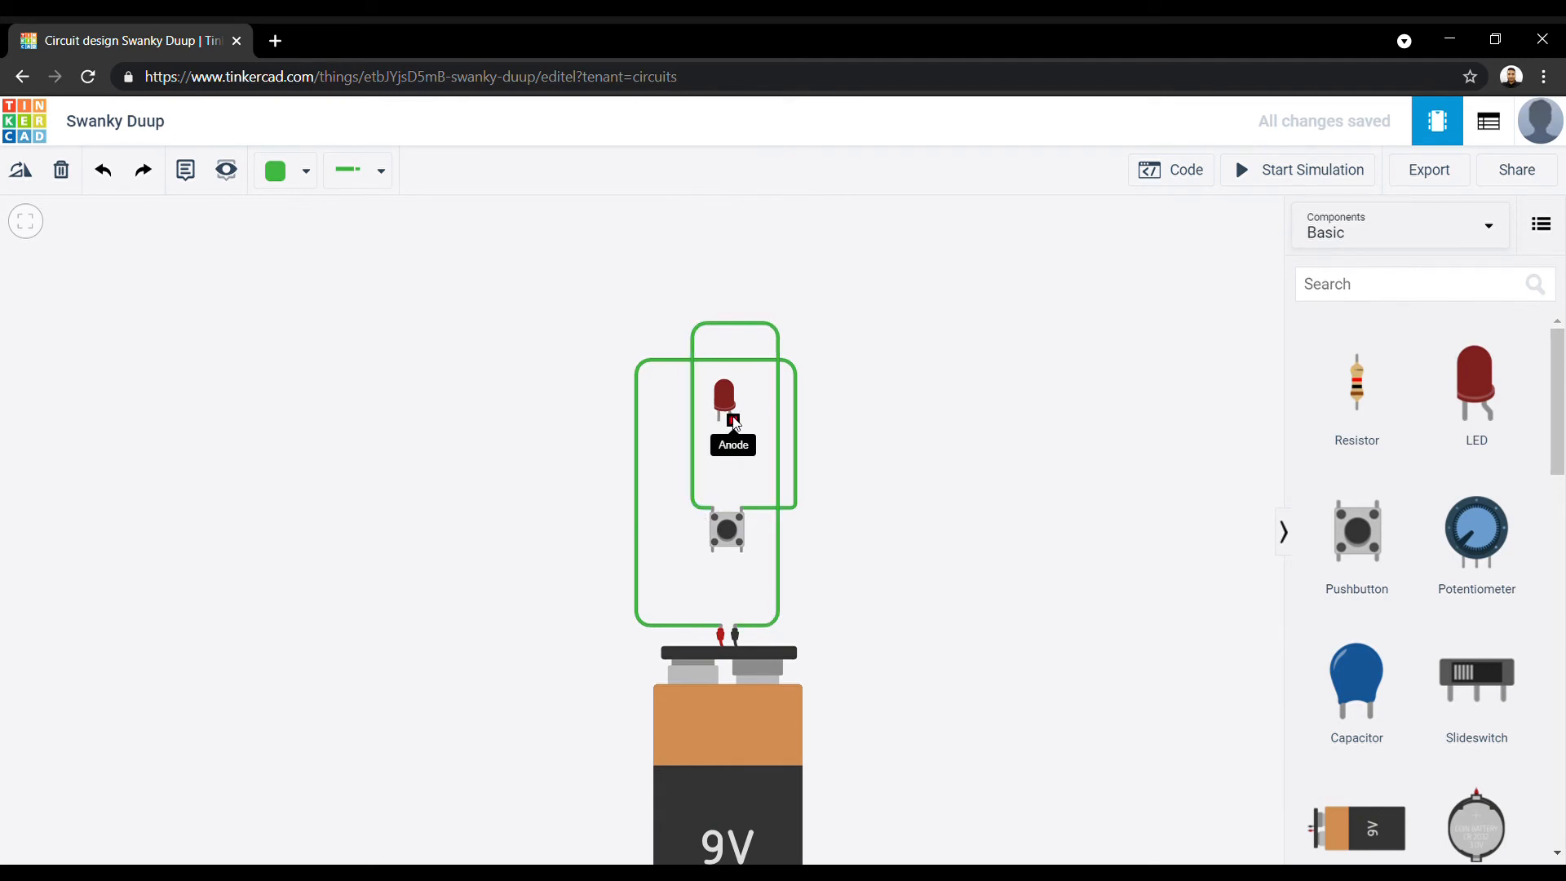
mouse_move(739, 514)
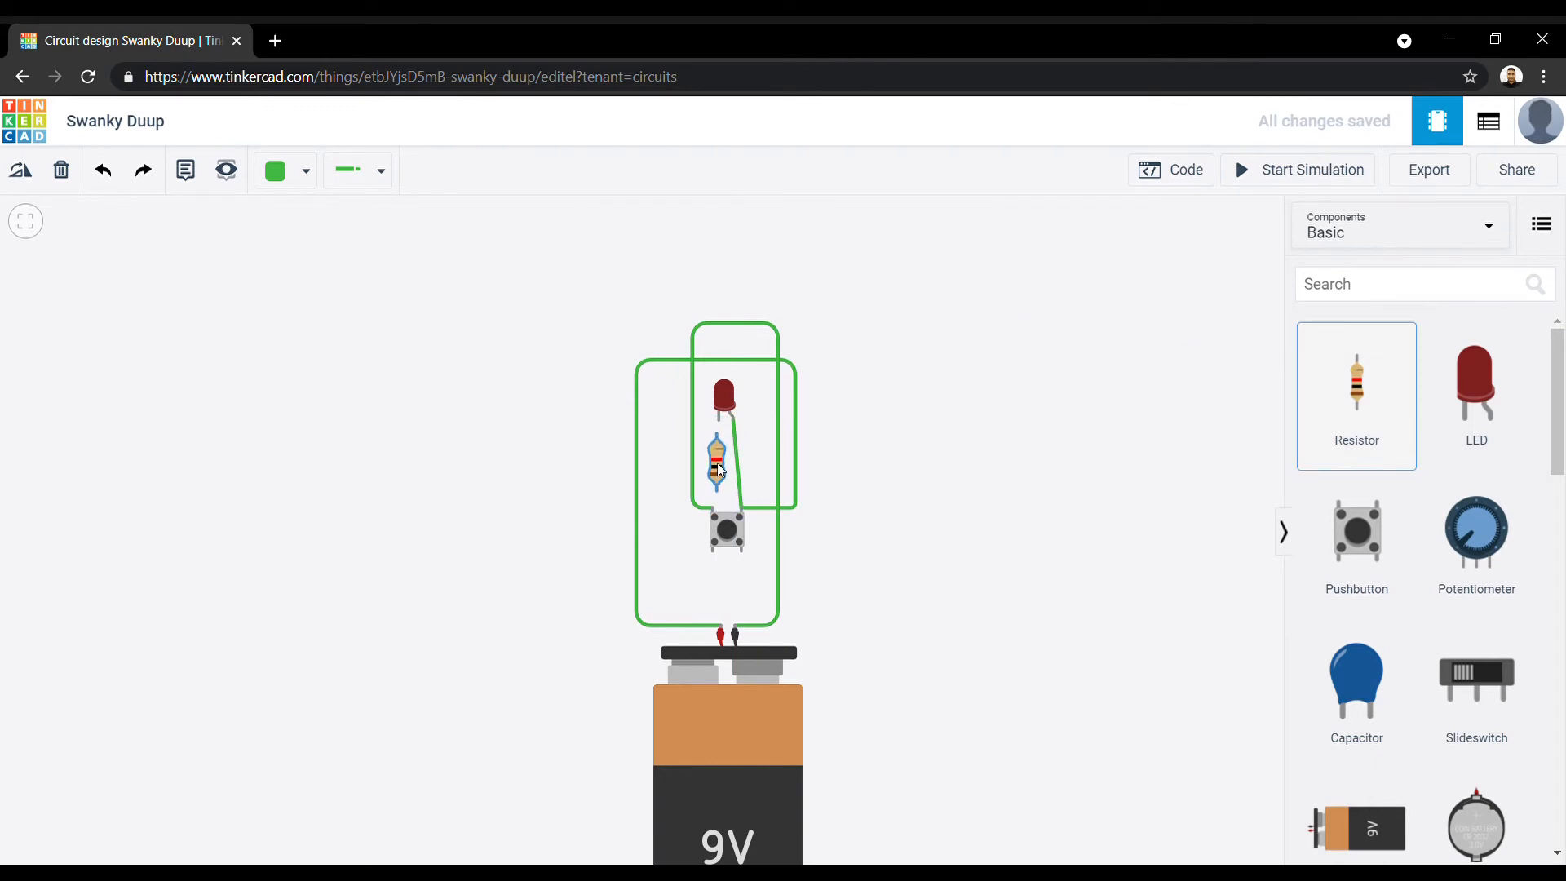
Drop the 1 kΩ resistor below the LED and wire its lower lead to the pushbutton.
left_click(716, 462)
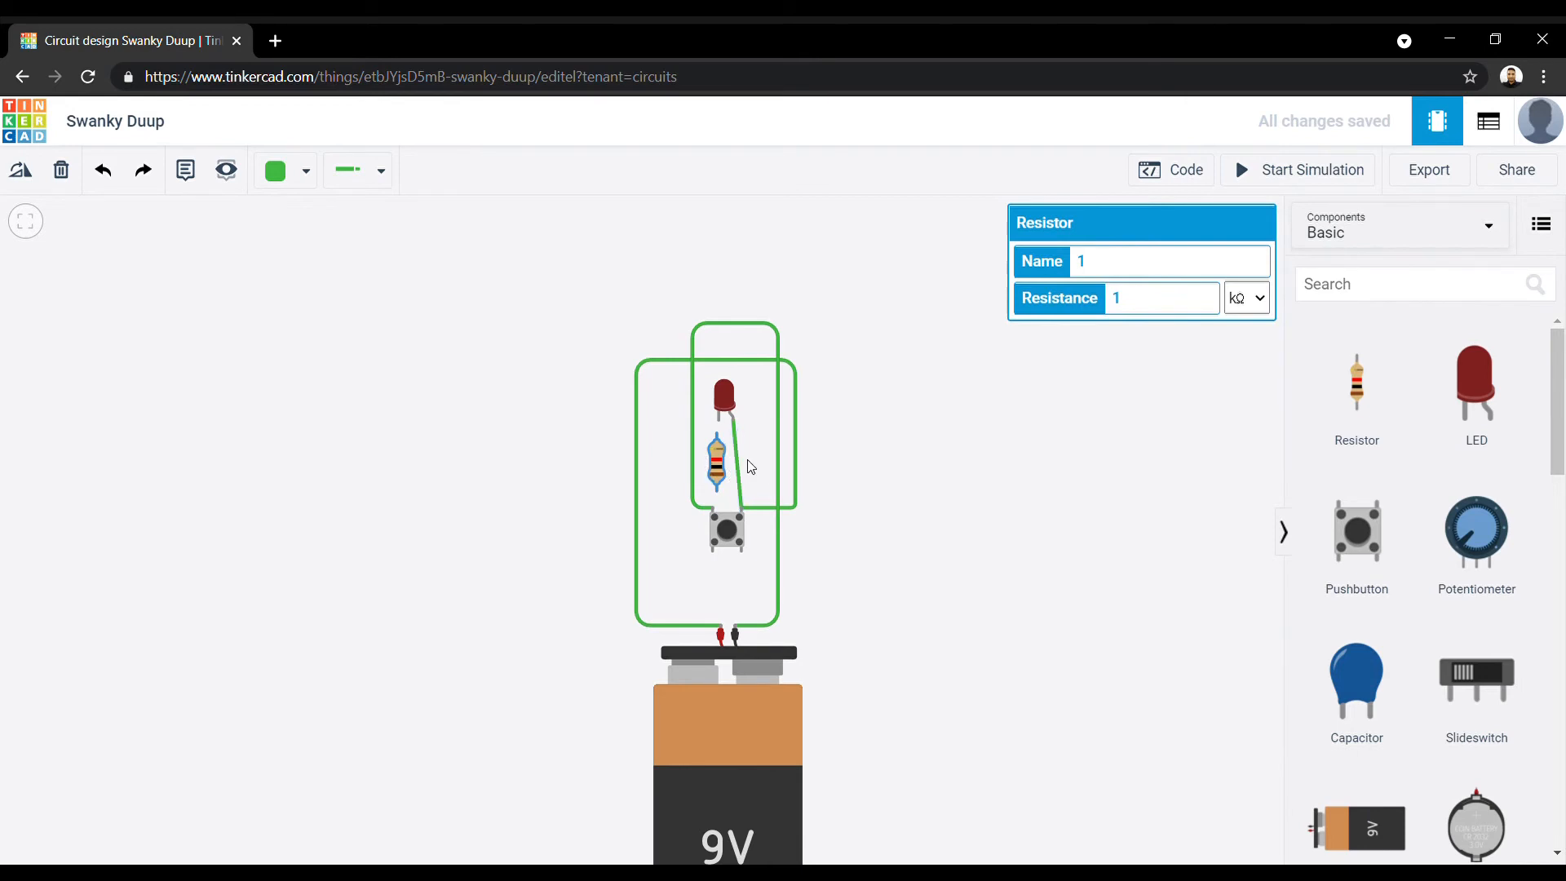
mouse_move(722, 451)
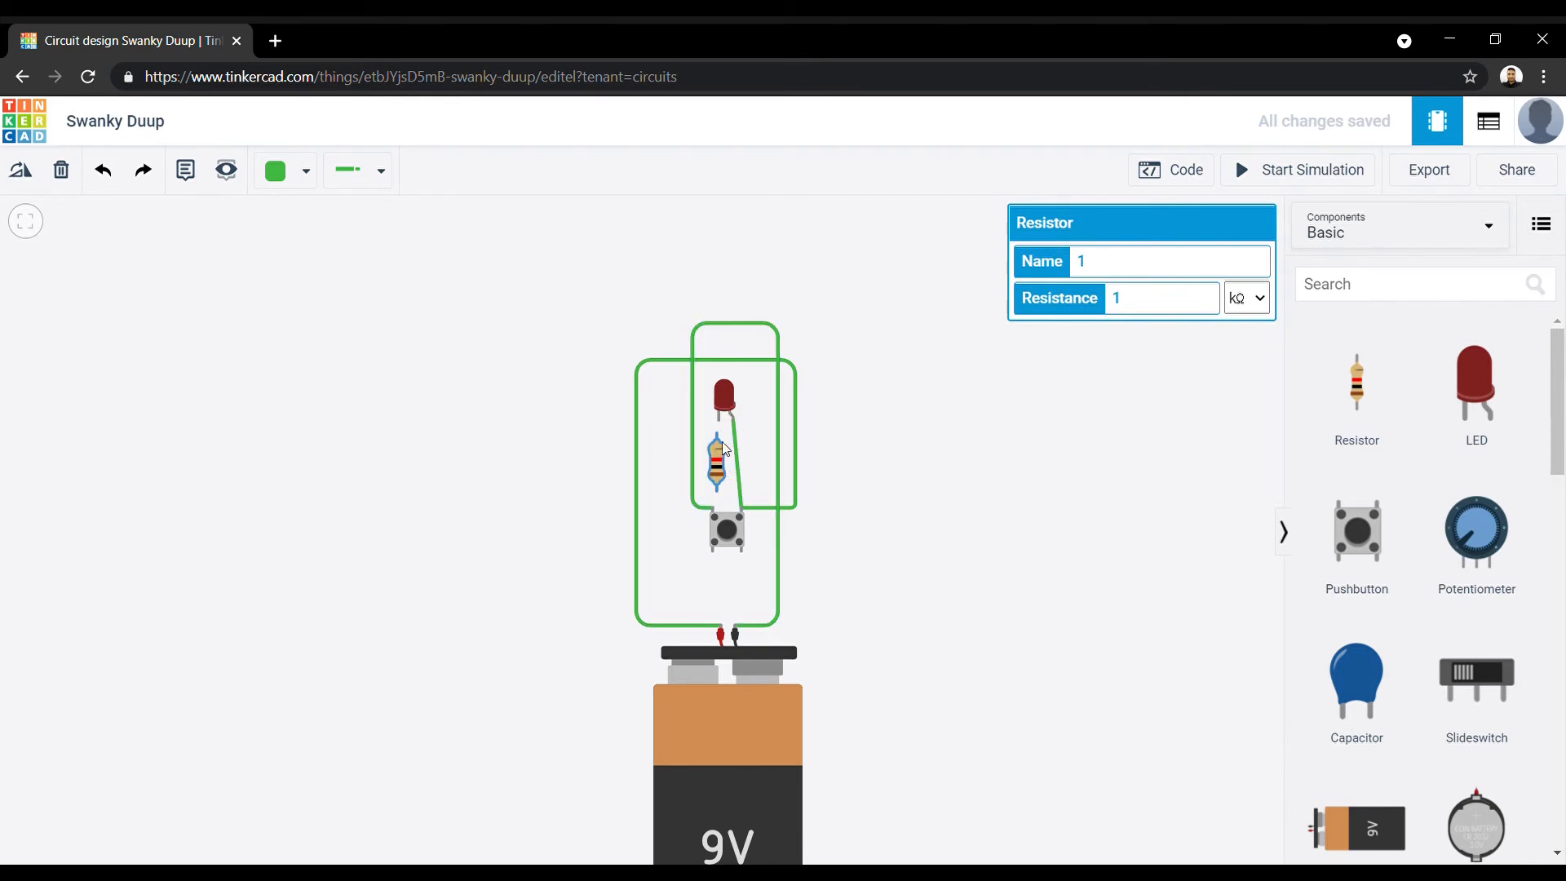
mouse_move(727, 435)
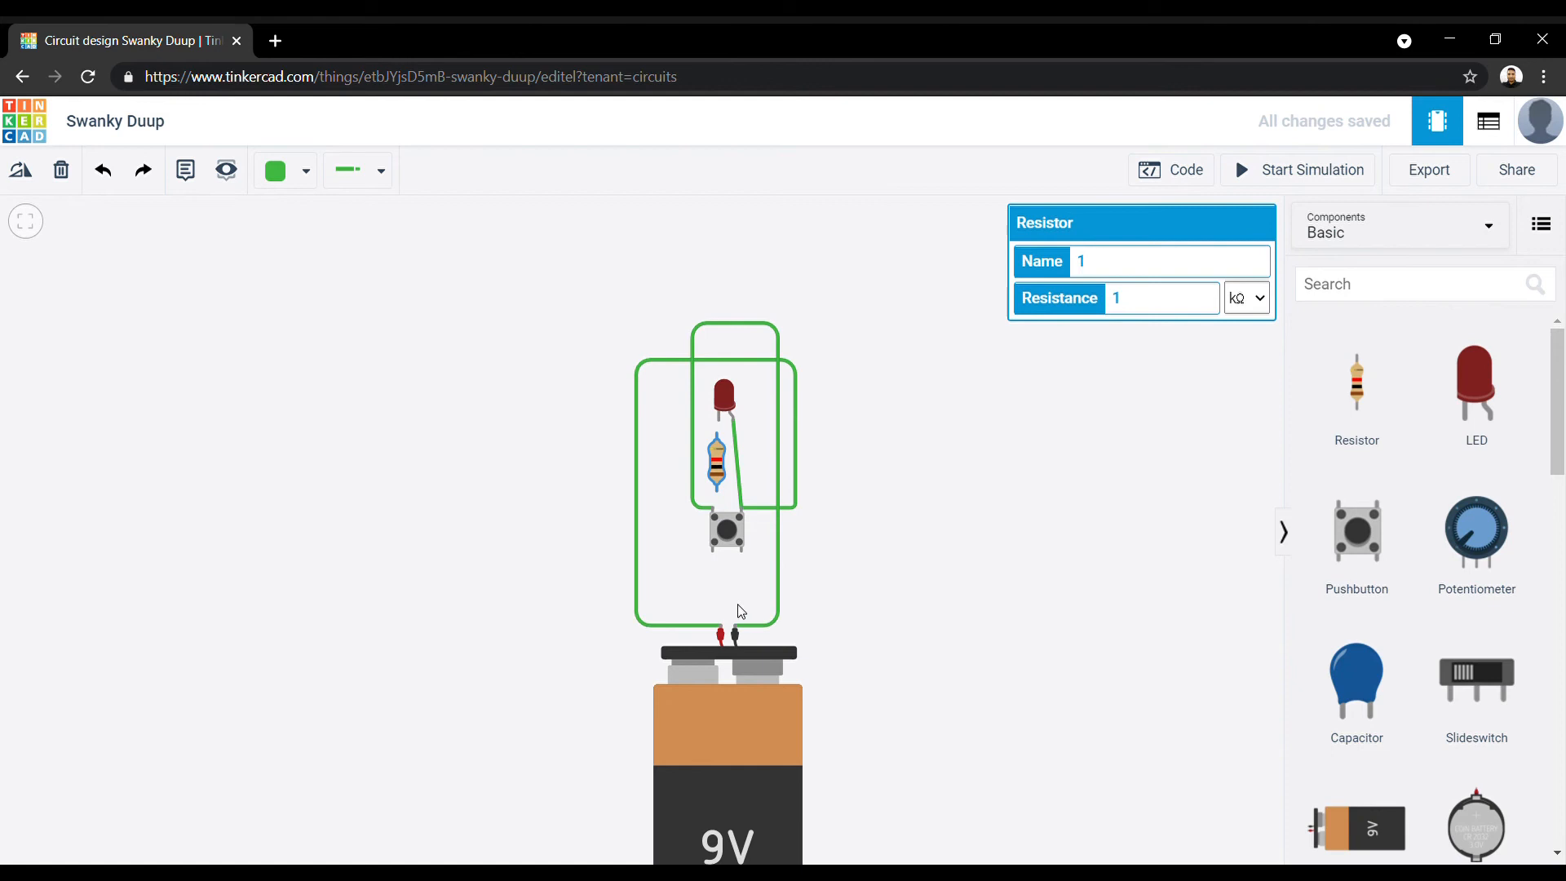
mouse_move(711, 499)
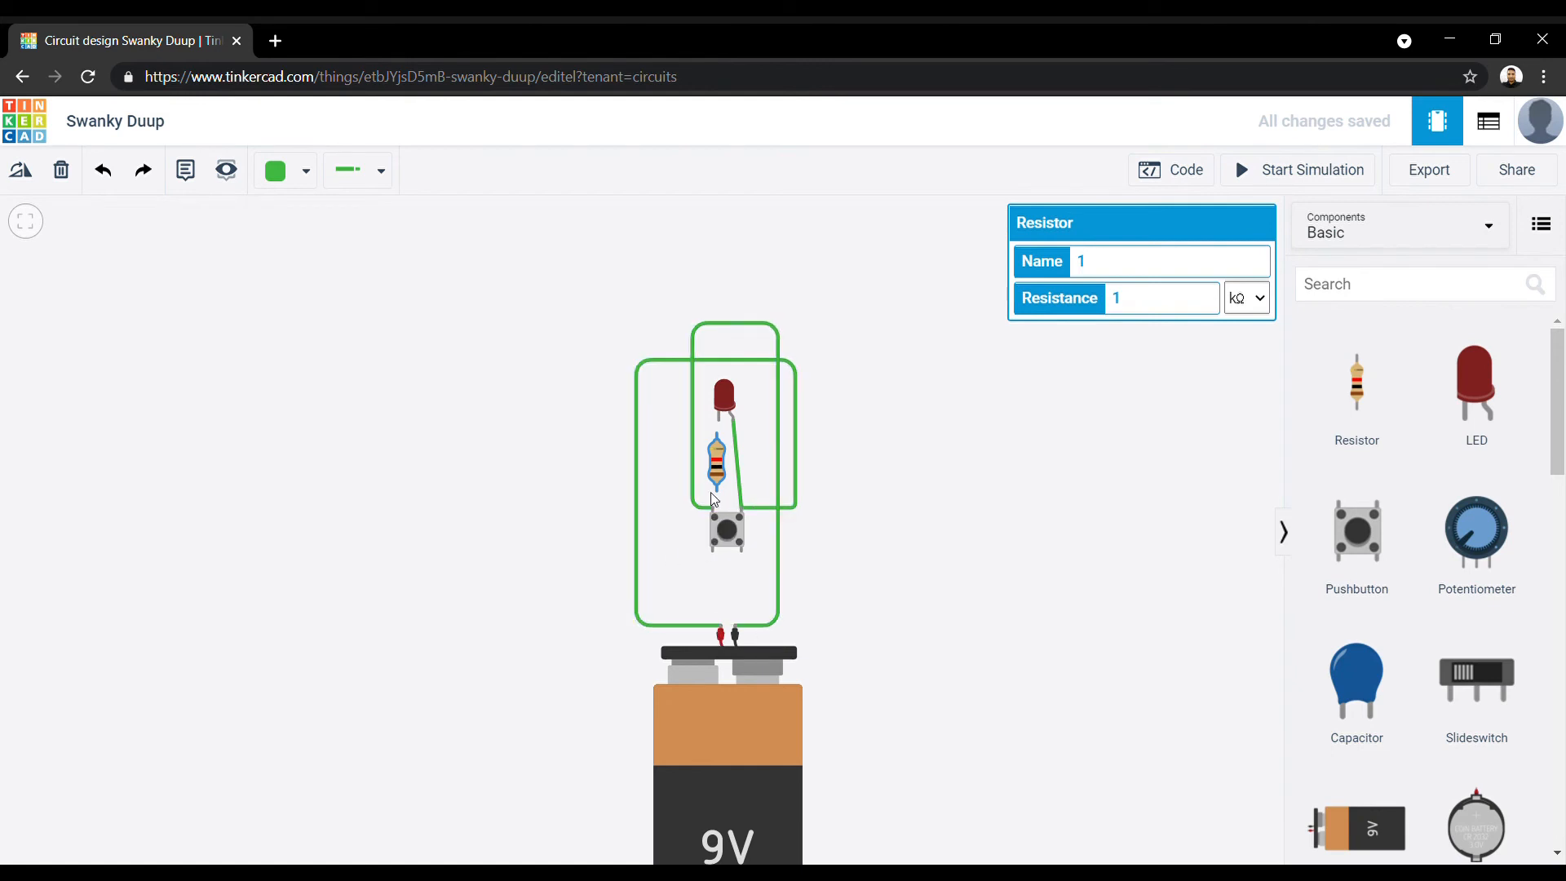
left_click(716, 489)
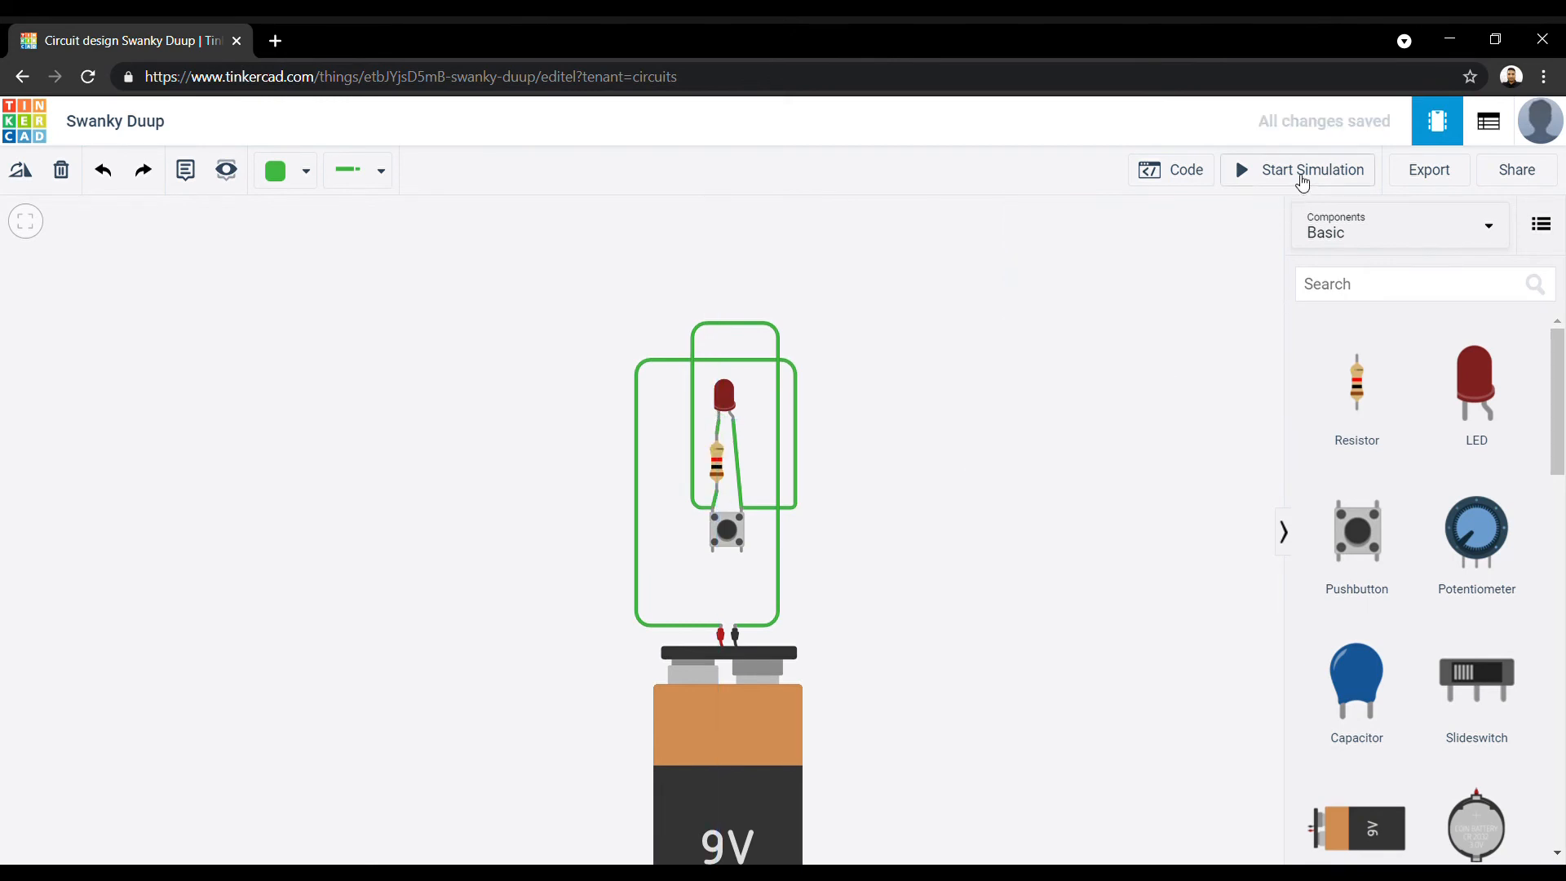
Start Simulation to light the red LED in the completed circuit.
left_click(1311, 169)
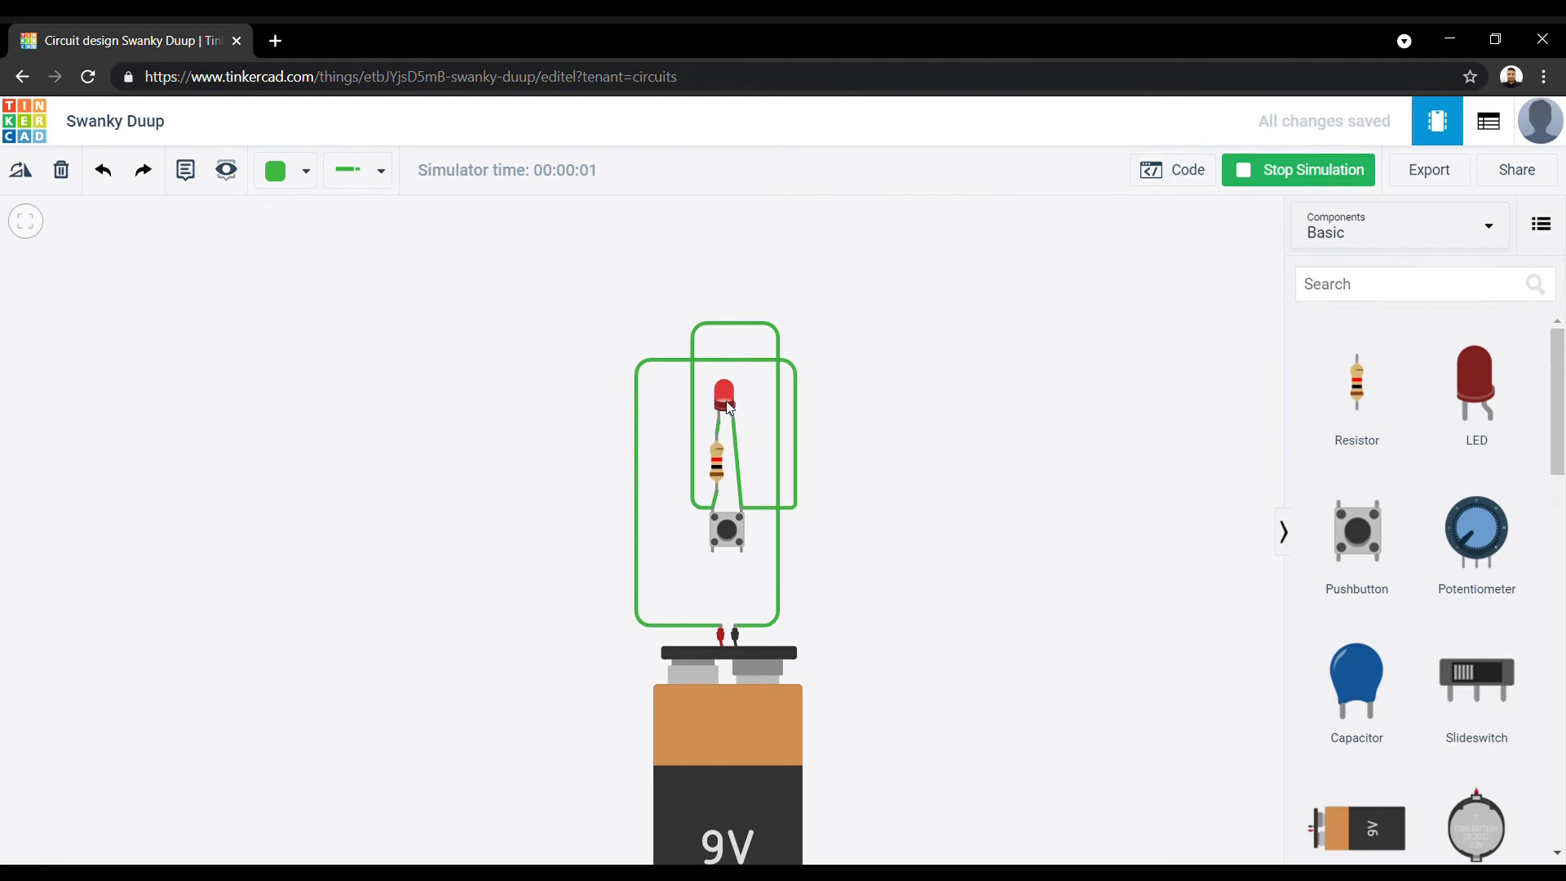
mouse_move(721, 420)
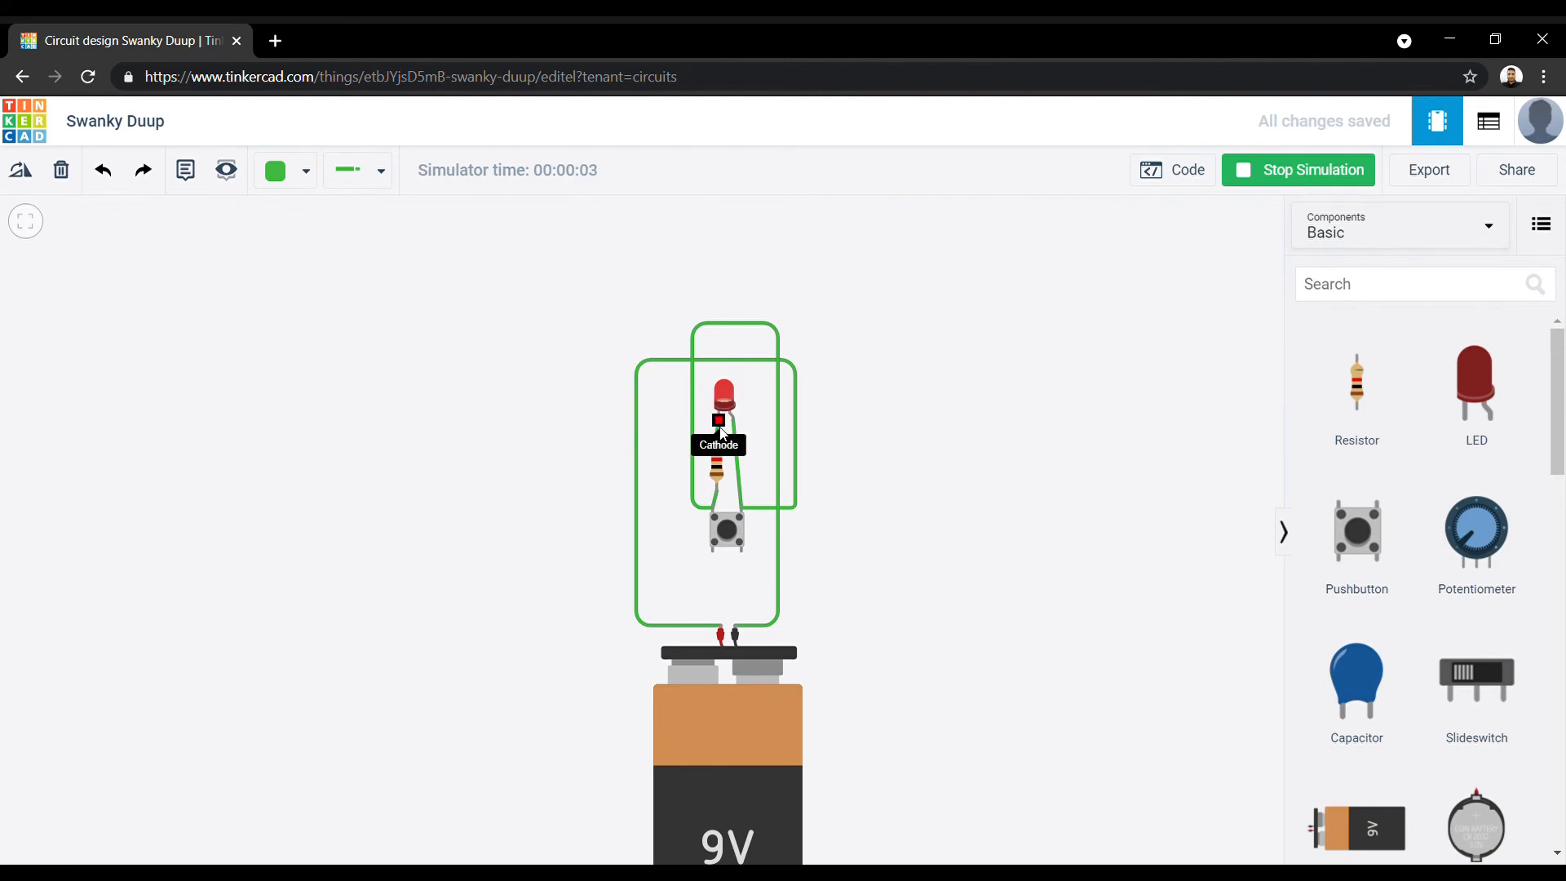
mouse_move(728, 530)
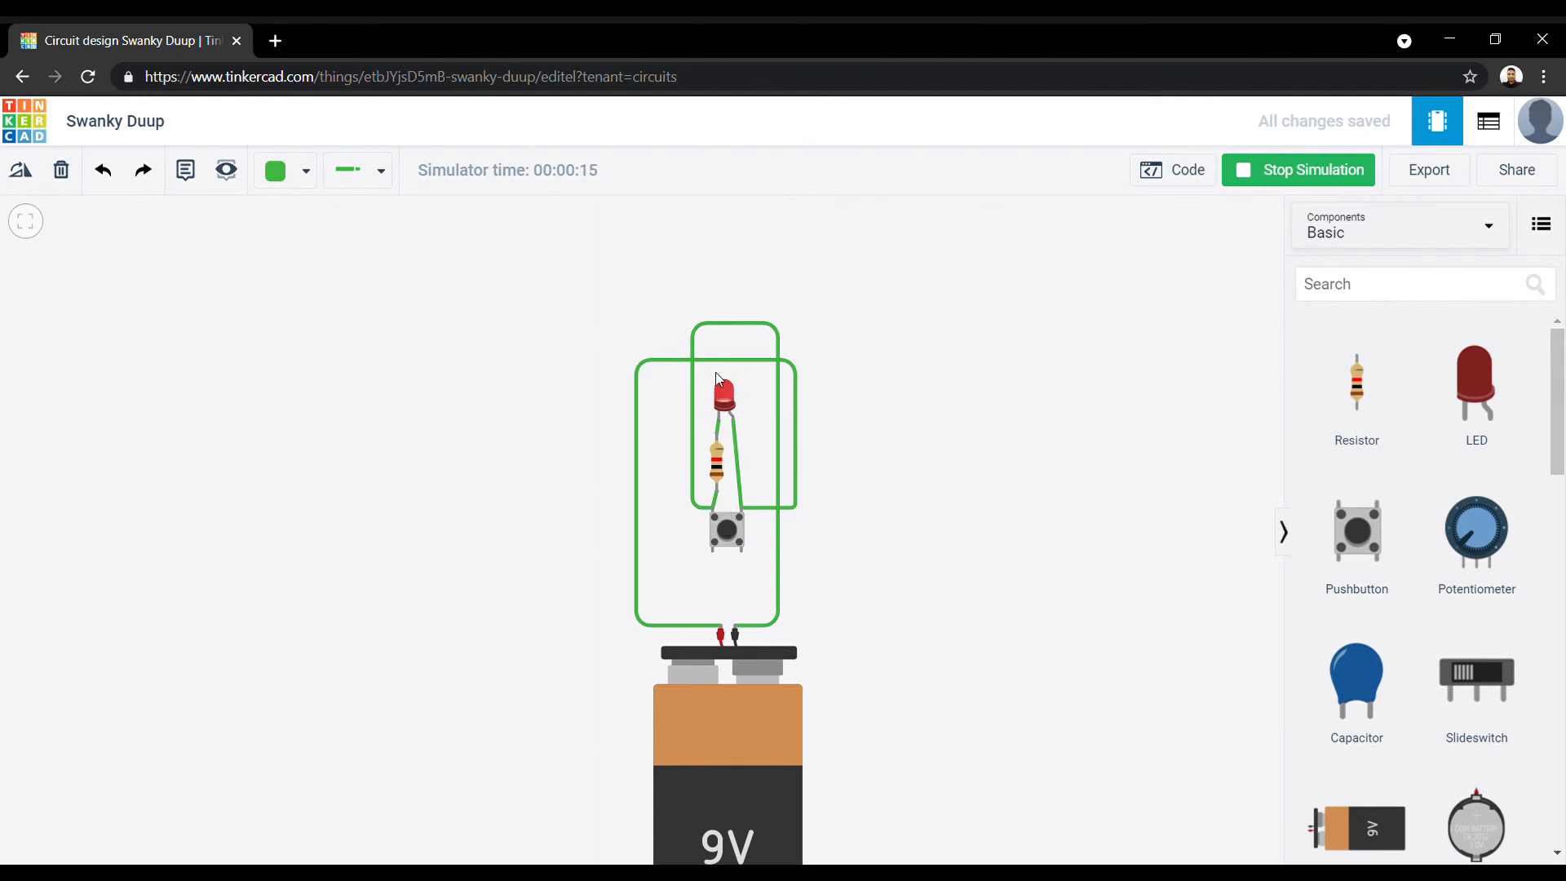
mouse_move(393, 746)
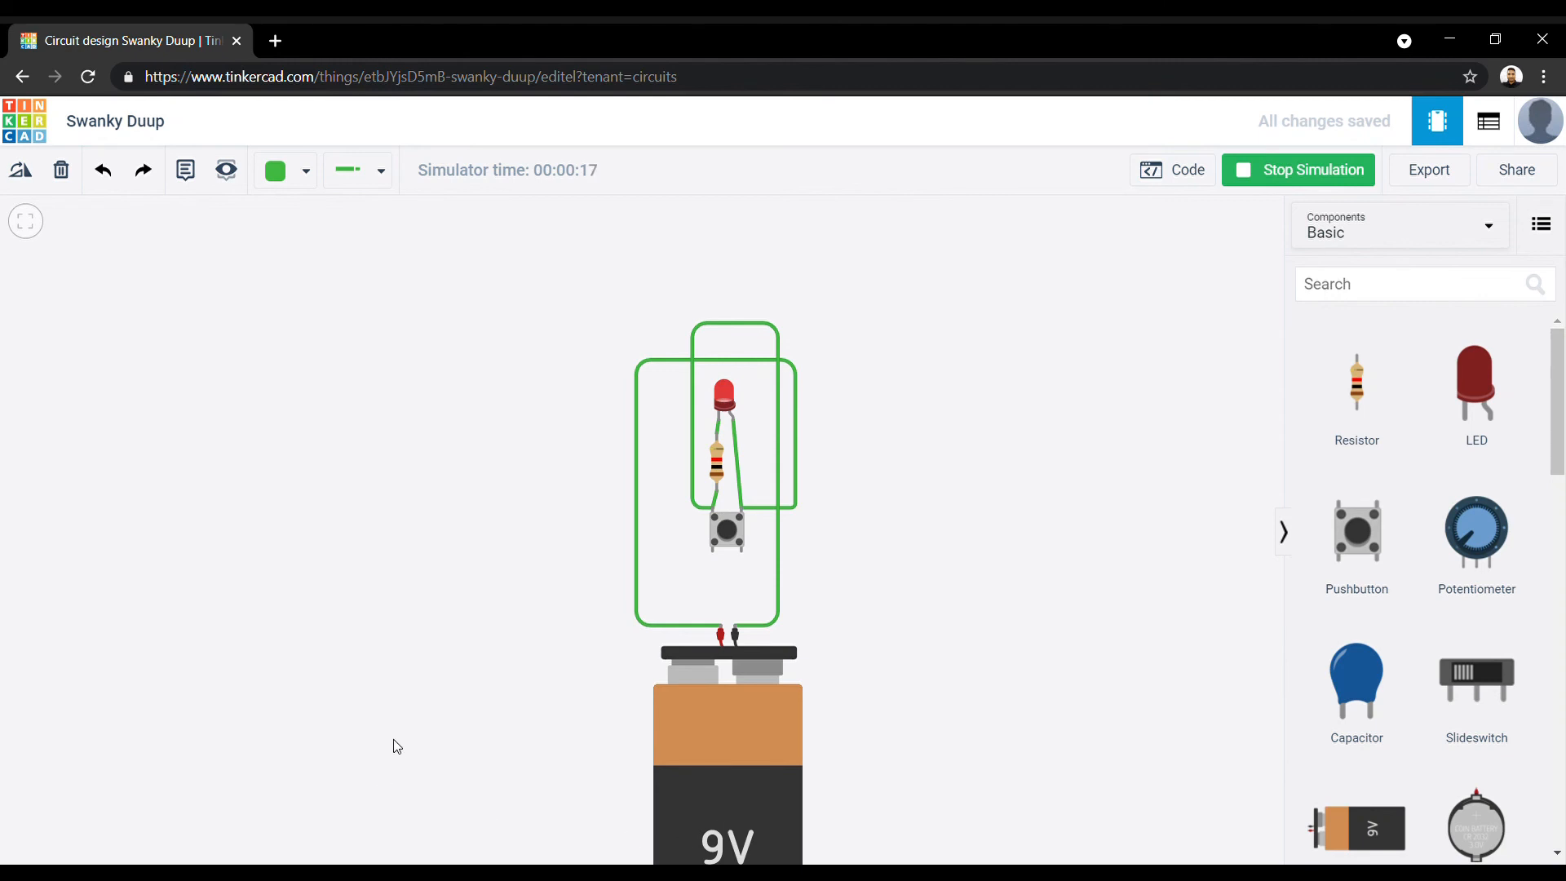
mouse_move(419, 699)
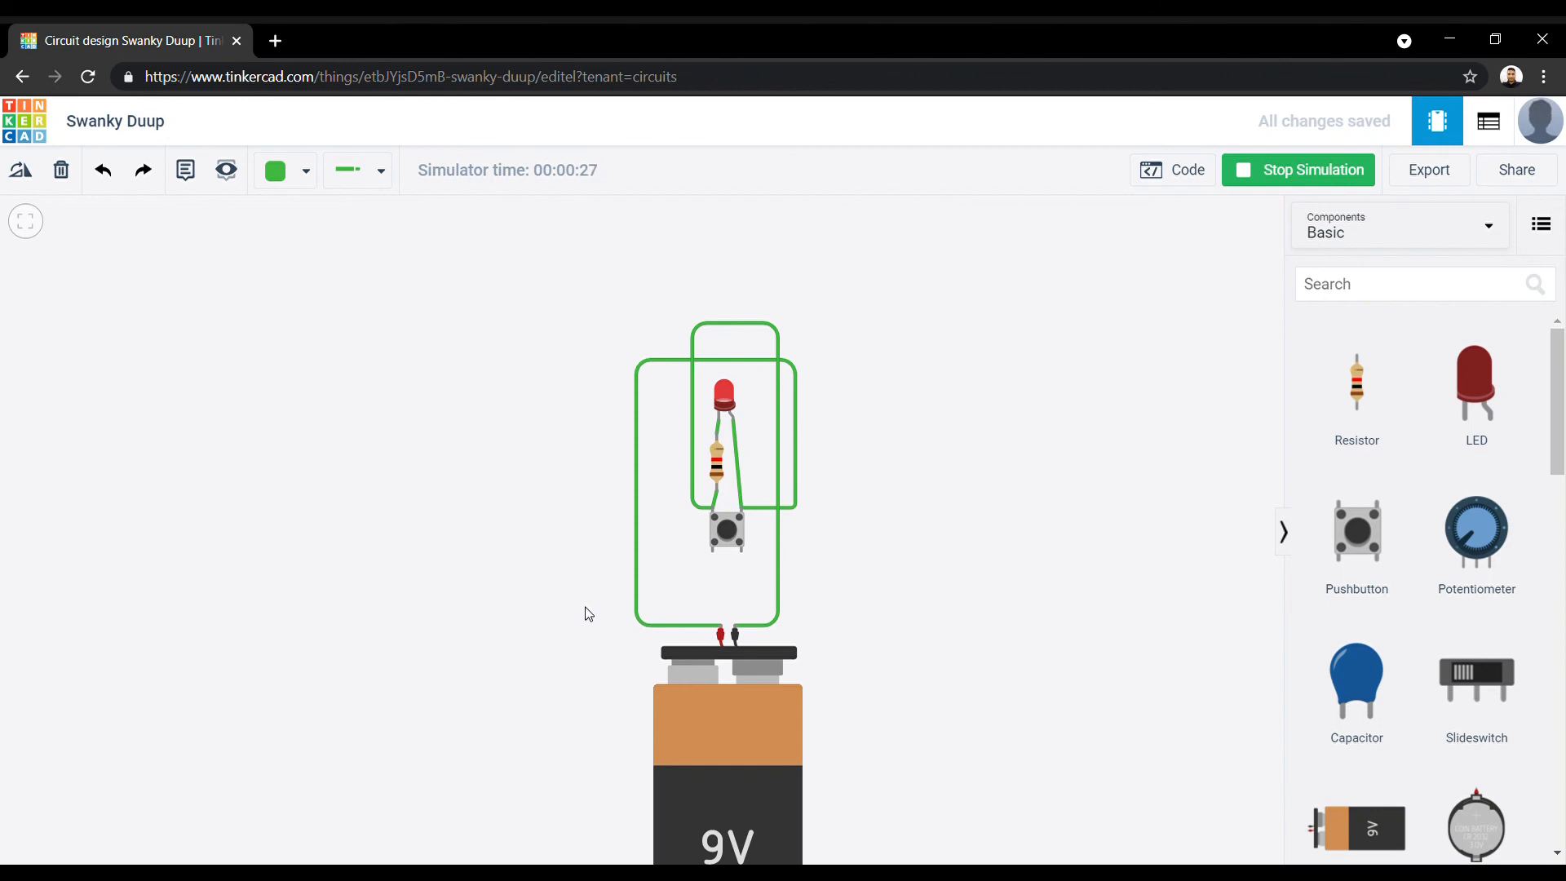
mouse_move(592, 66)
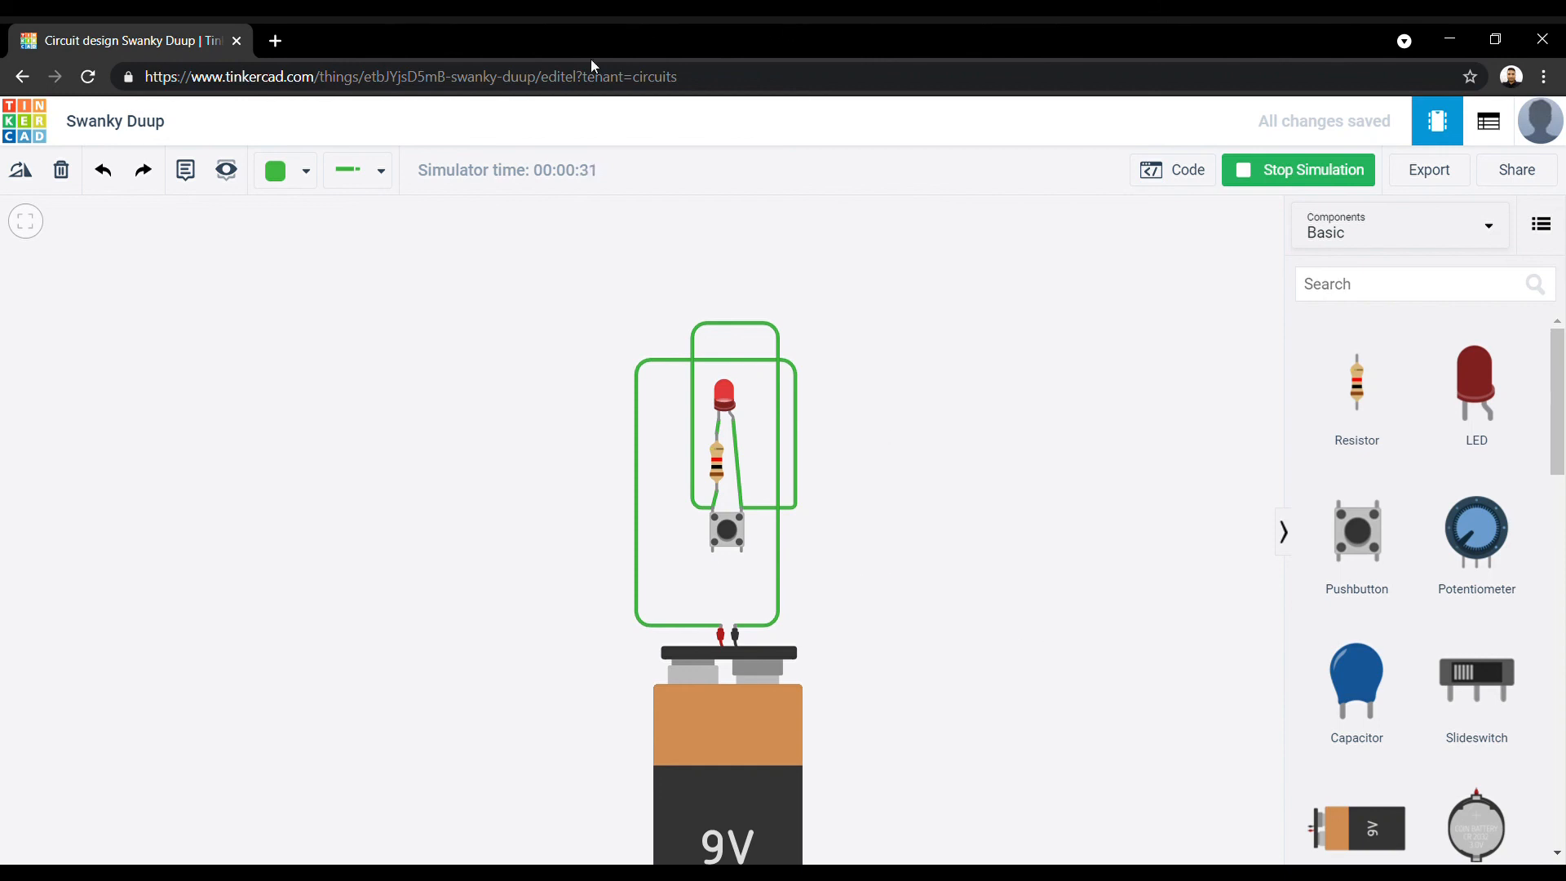
mouse_move(544, 30)
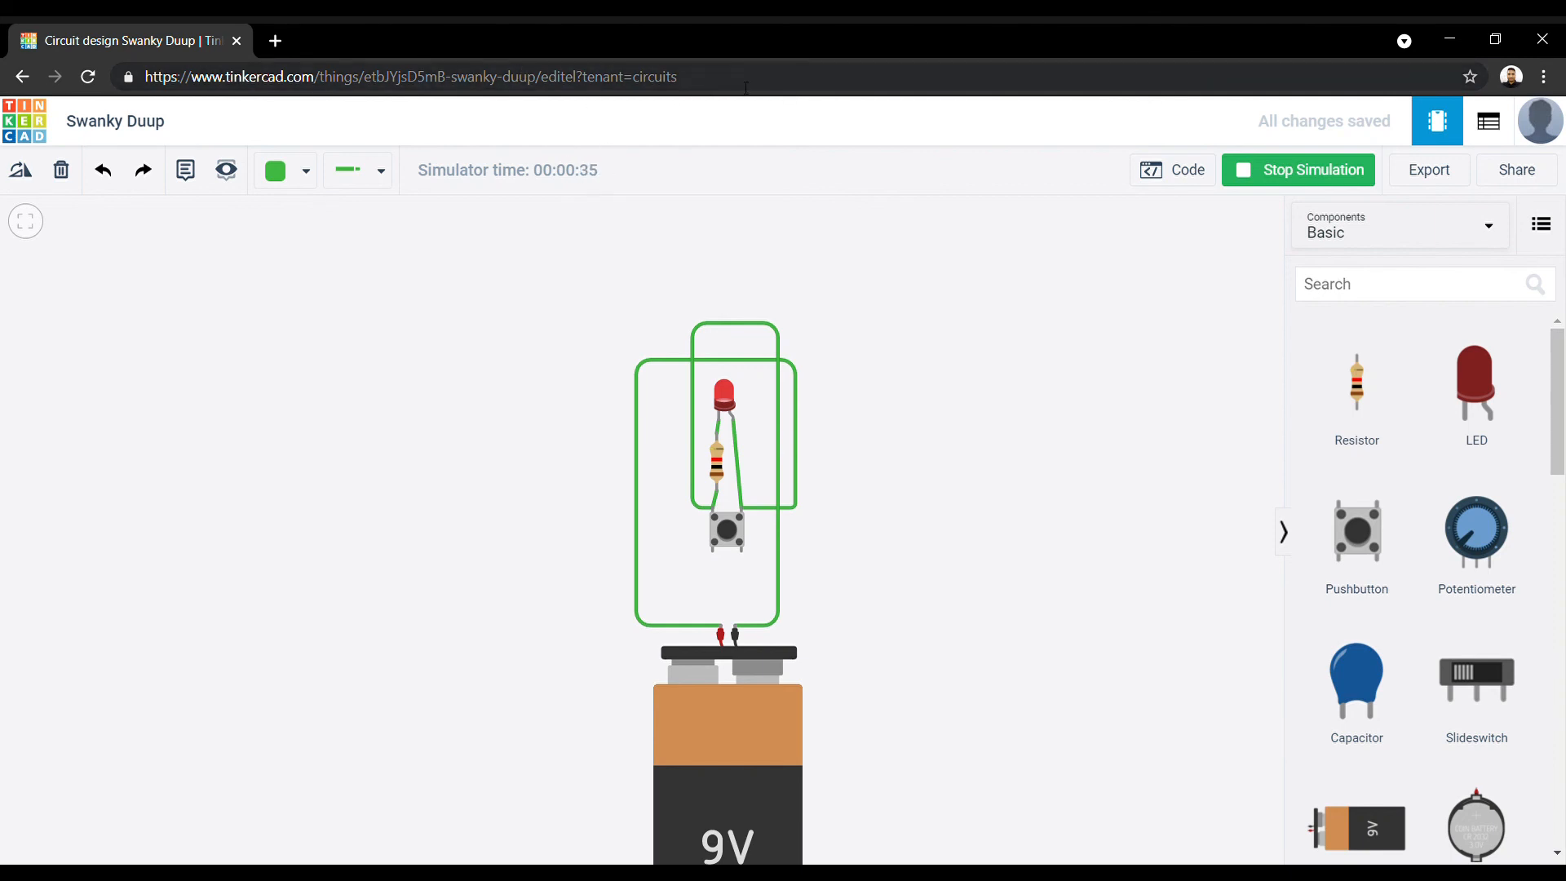
mouse_move(948, 180)
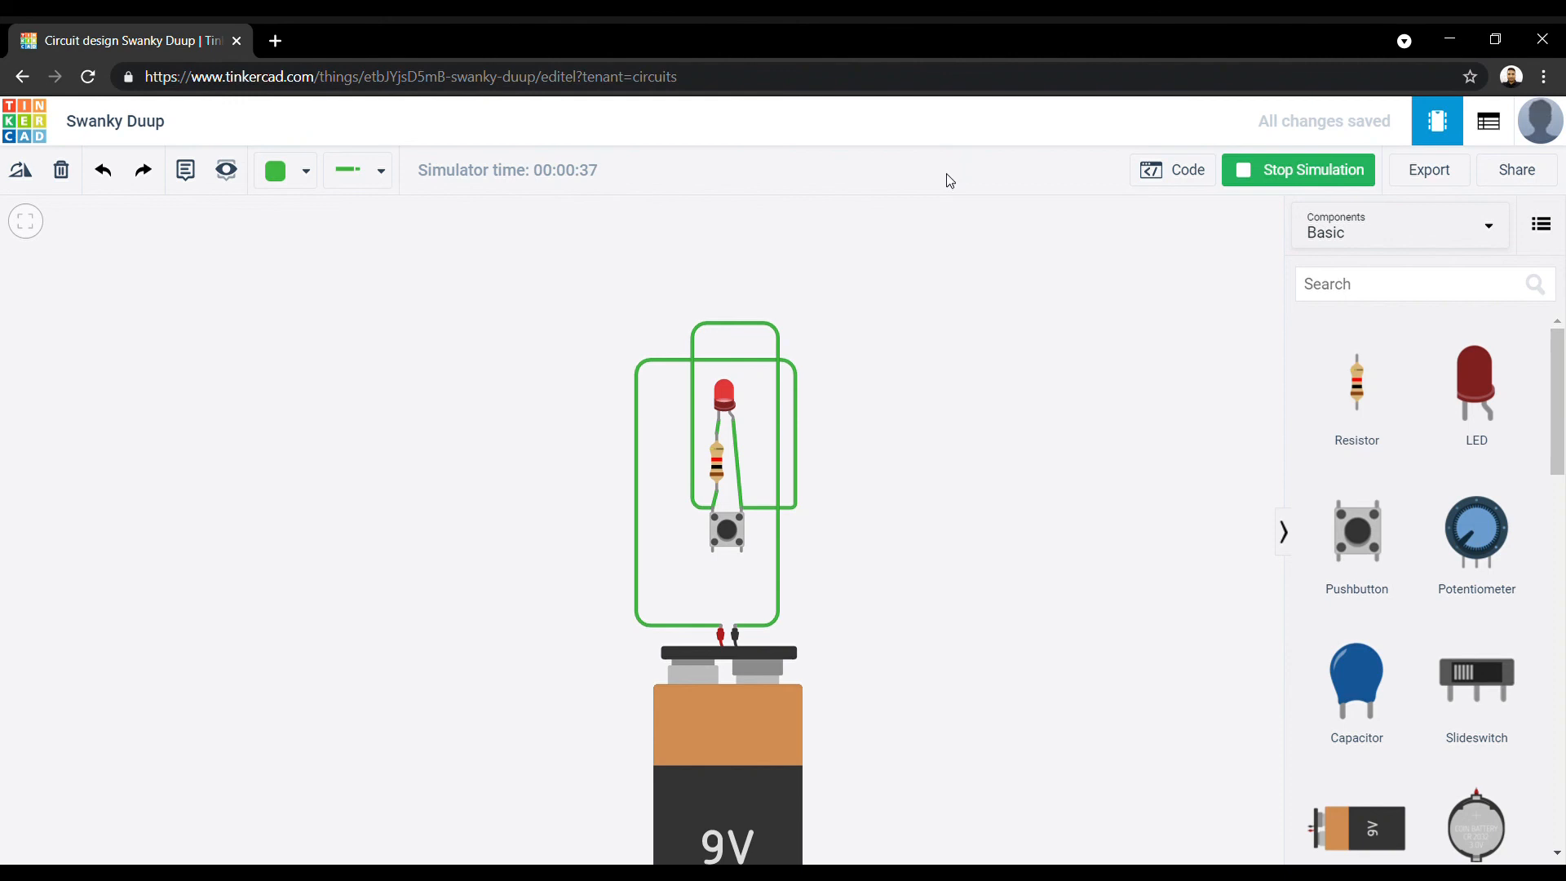
mouse_move(1488, 55)
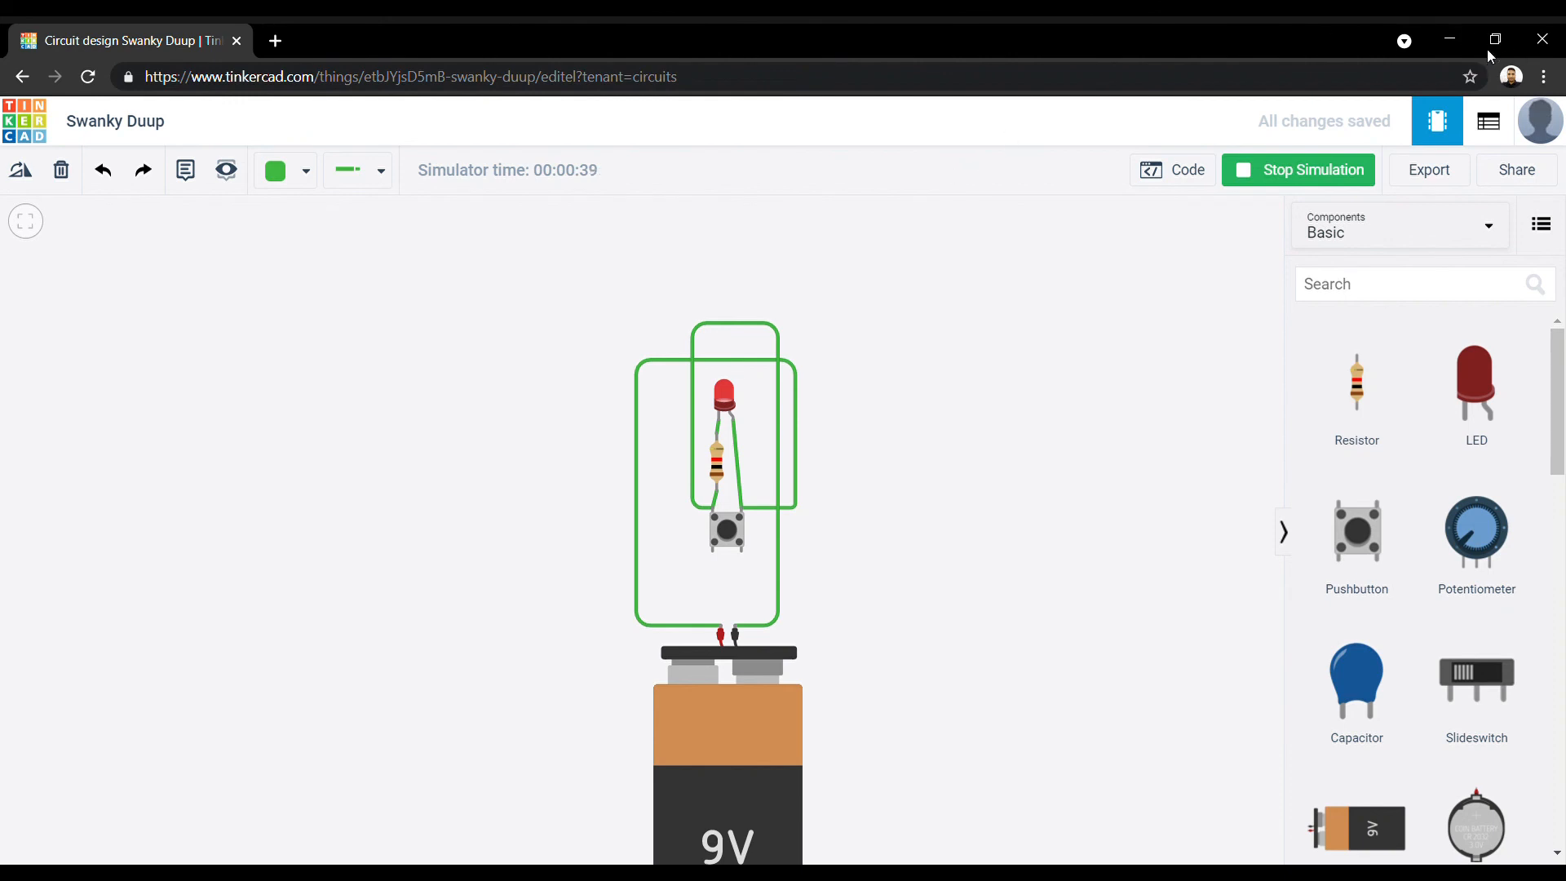